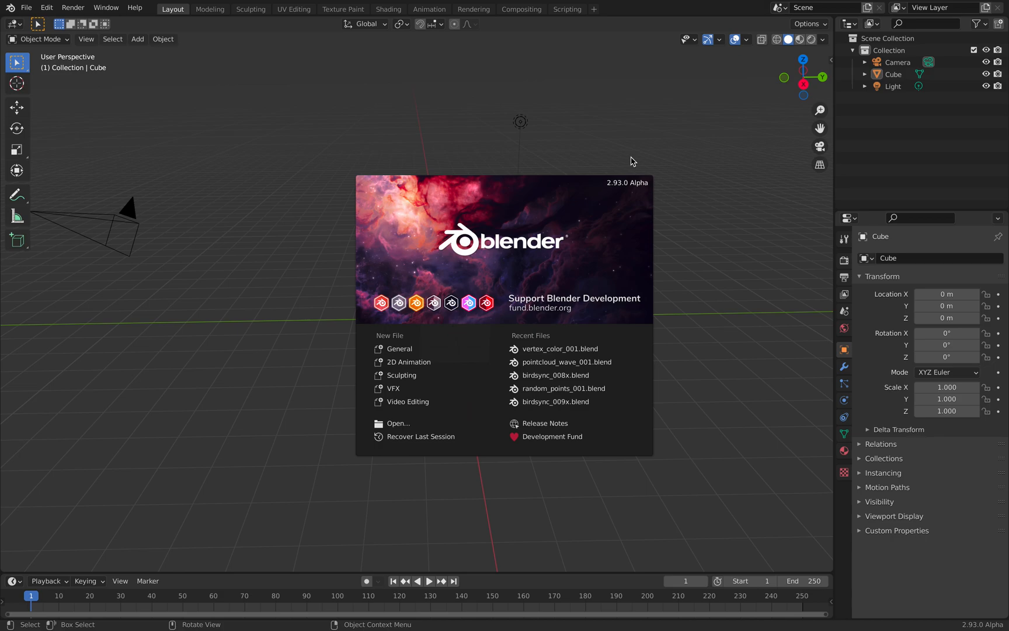
pyautogui.moveTo(574, 175)
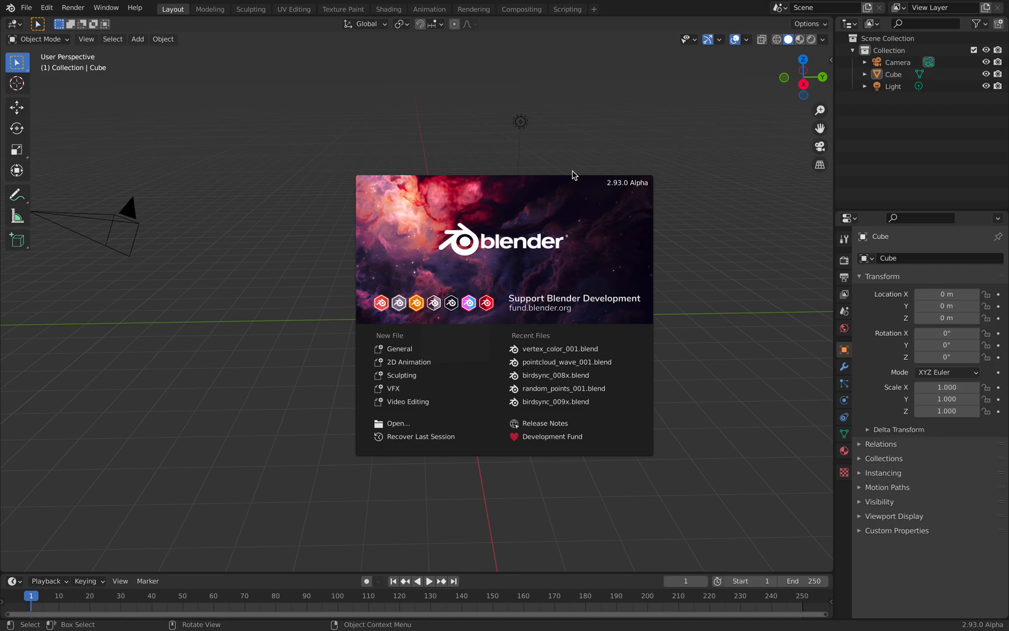
pyautogui.moveTo(523, 170)
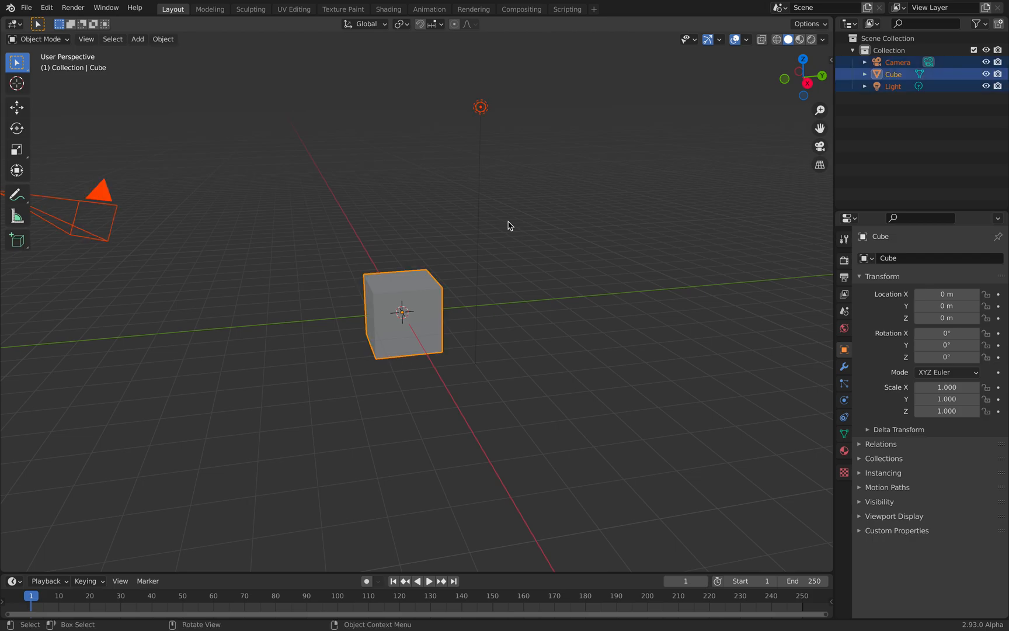
# Delete the default camera, cube and light and add a grid mesh at the origin
pyautogui.click(137, 38)
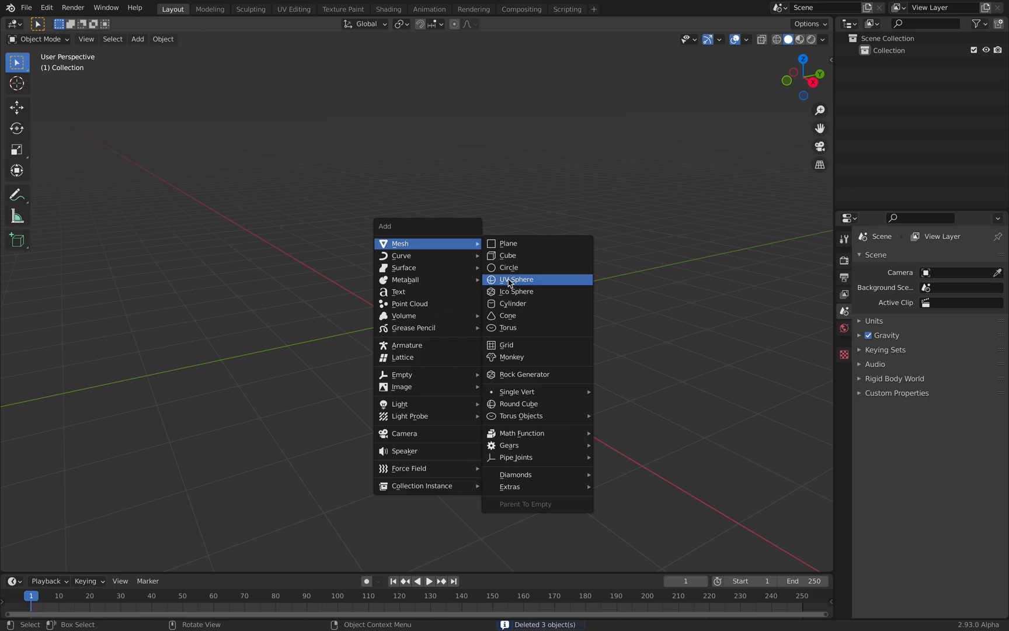
pyautogui.moveTo(507, 344)
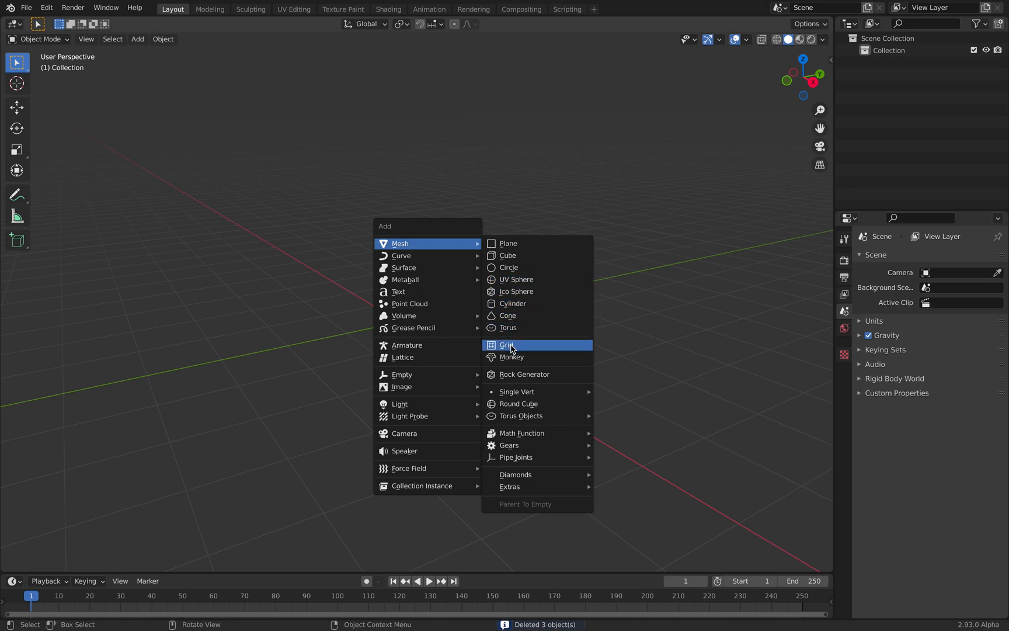
pyautogui.moveTo(508, 344)
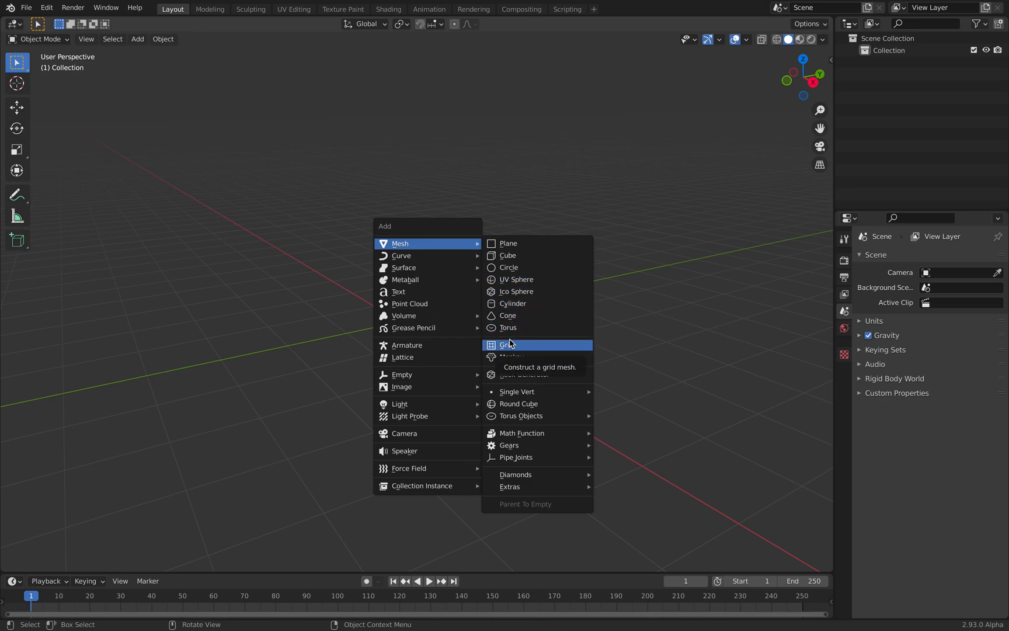
pyautogui.click(509, 344)
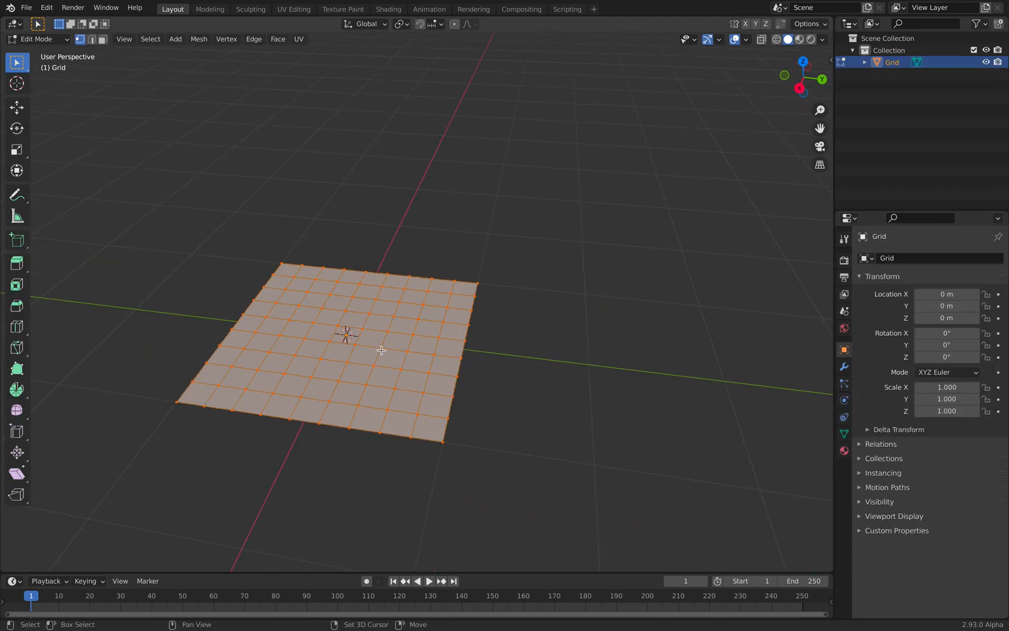
pyautogui.press('Tab')
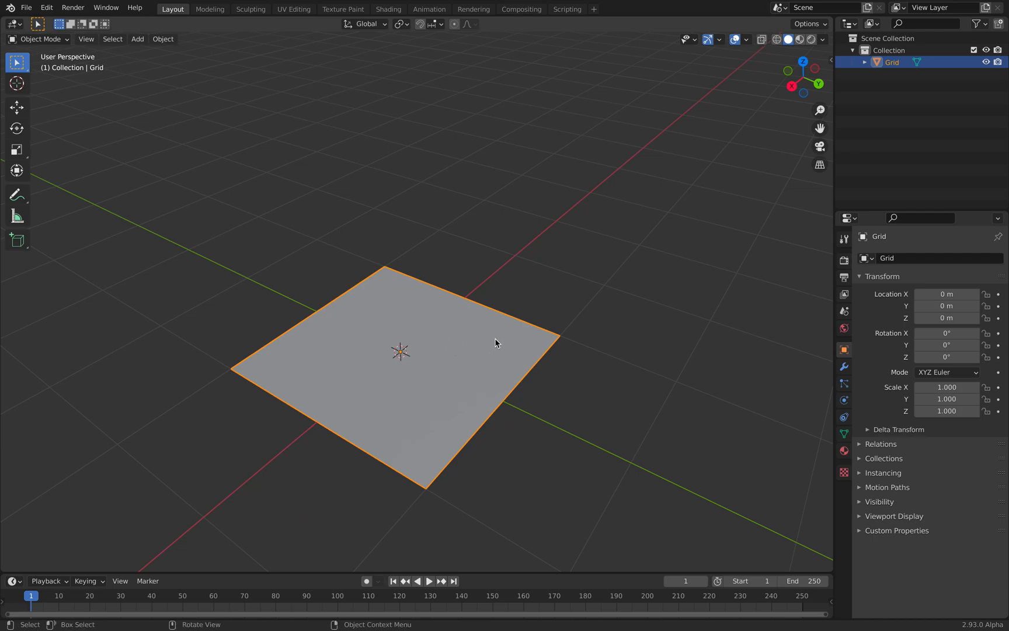
# Create a first material on the grid and add two more empty material slots
pyautogui.click(843, 450)
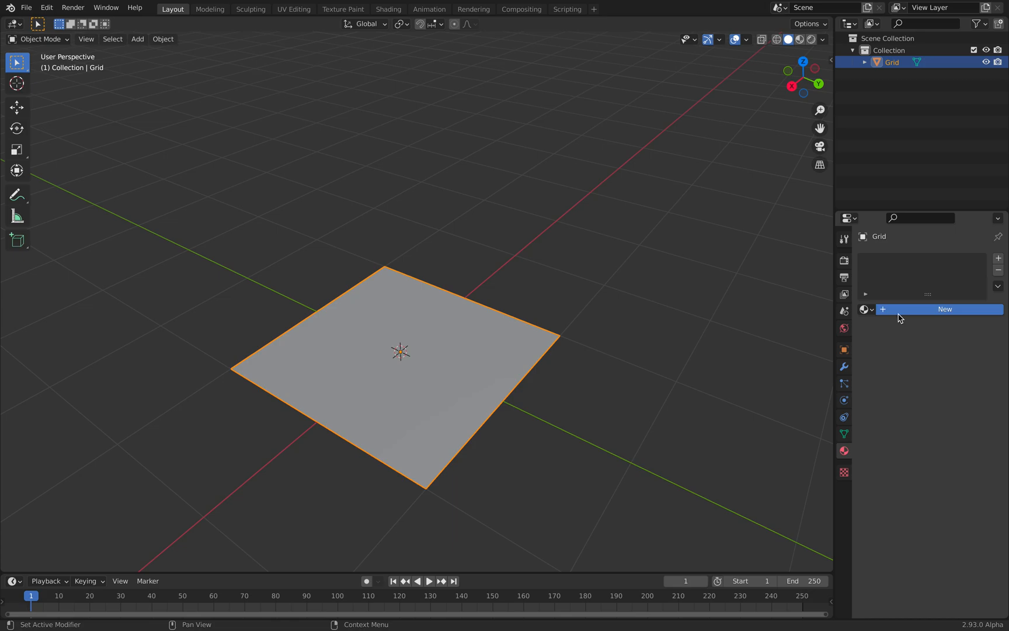
pyautogui.click(944, 308)
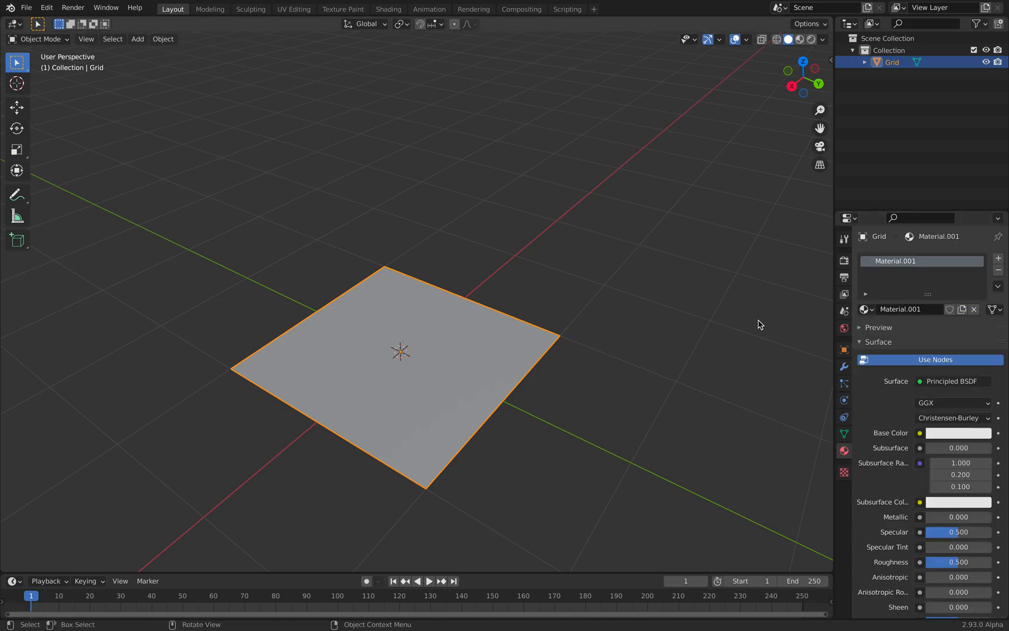
pyautogui.click(958, 432)
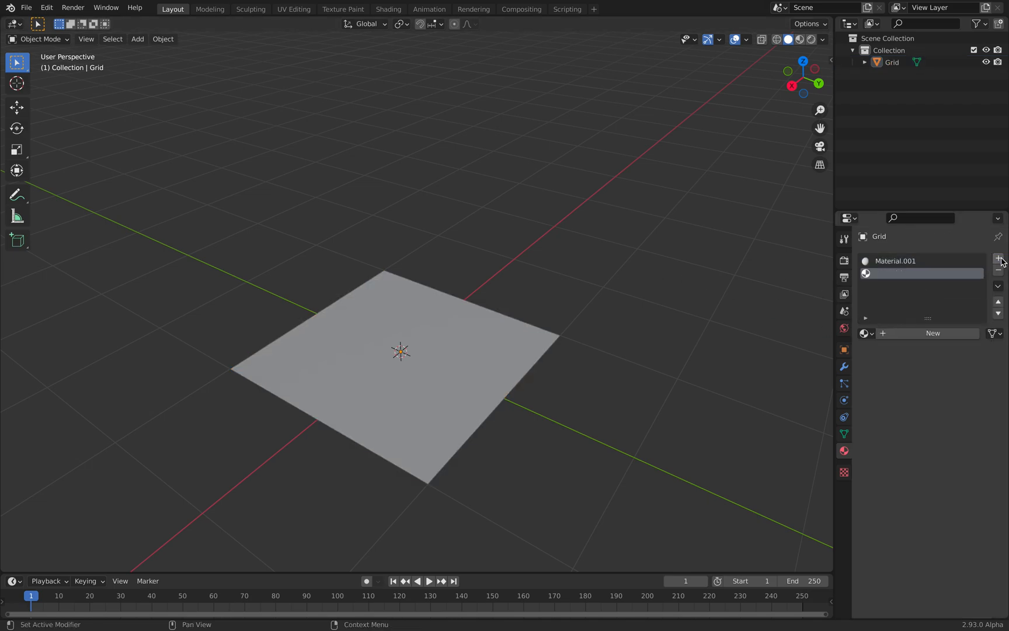
pyautogui.click(998, 258)
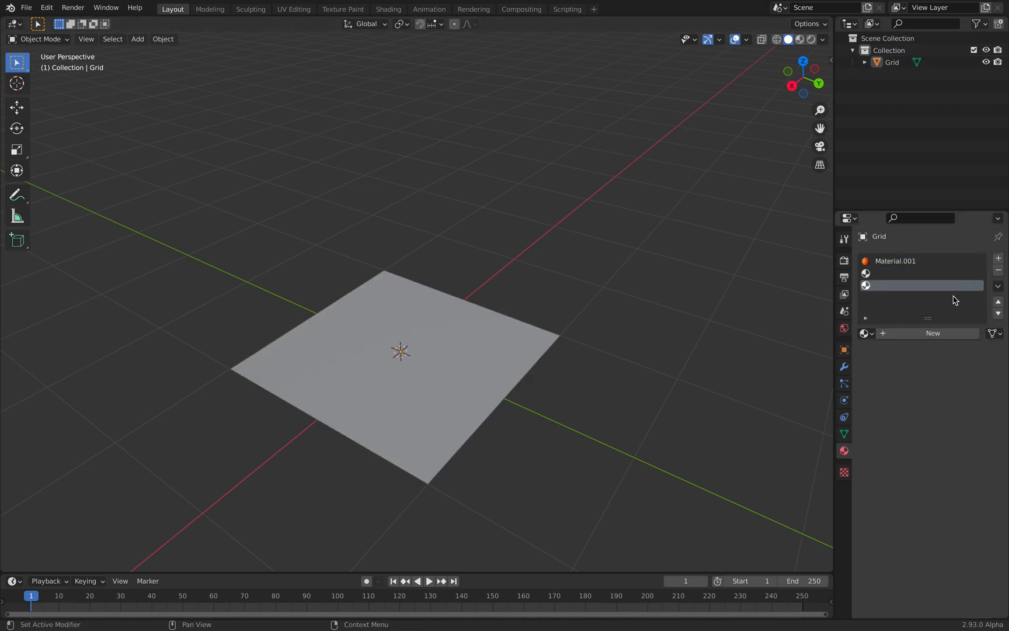
# Fill the second and third slots with new materials coloured green and blue
pyautogui.click(932, 333)
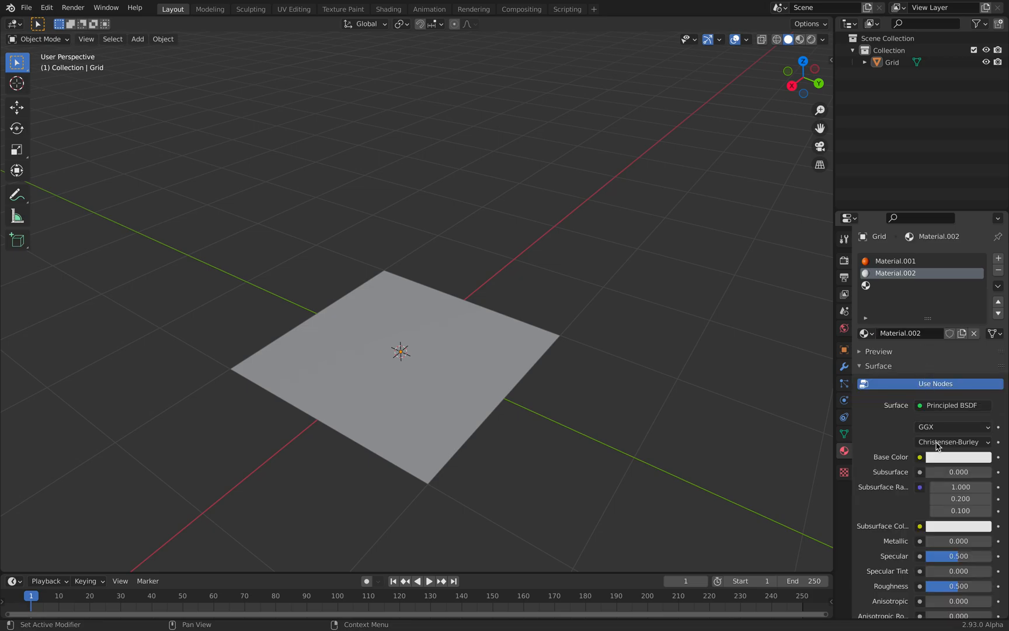
pyautogui.click(957, 457)
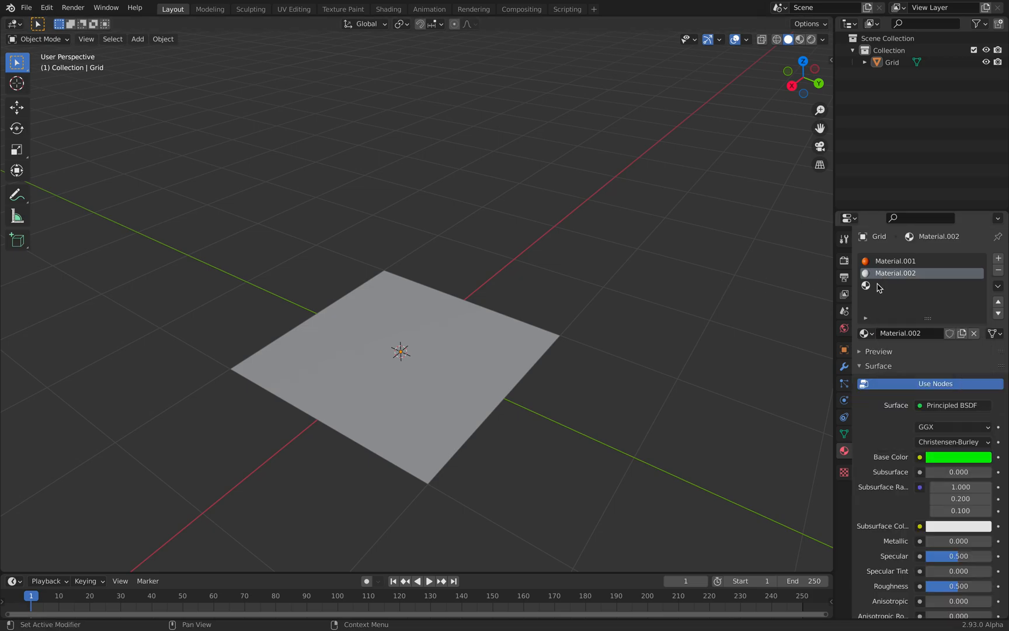
pyautogui.click(999, 258)
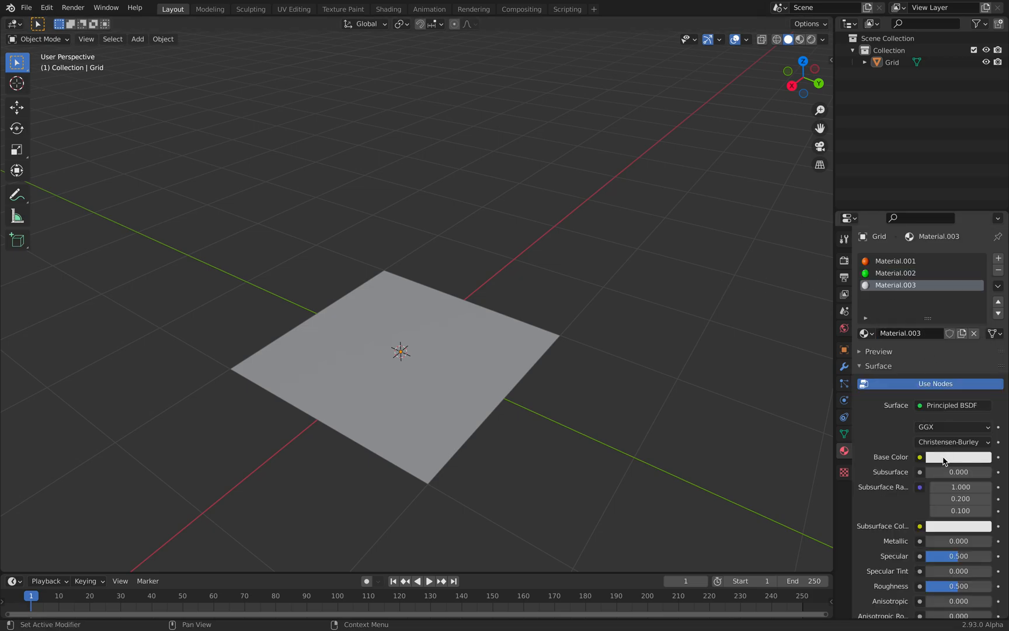
pyautogui.click(957, 457)
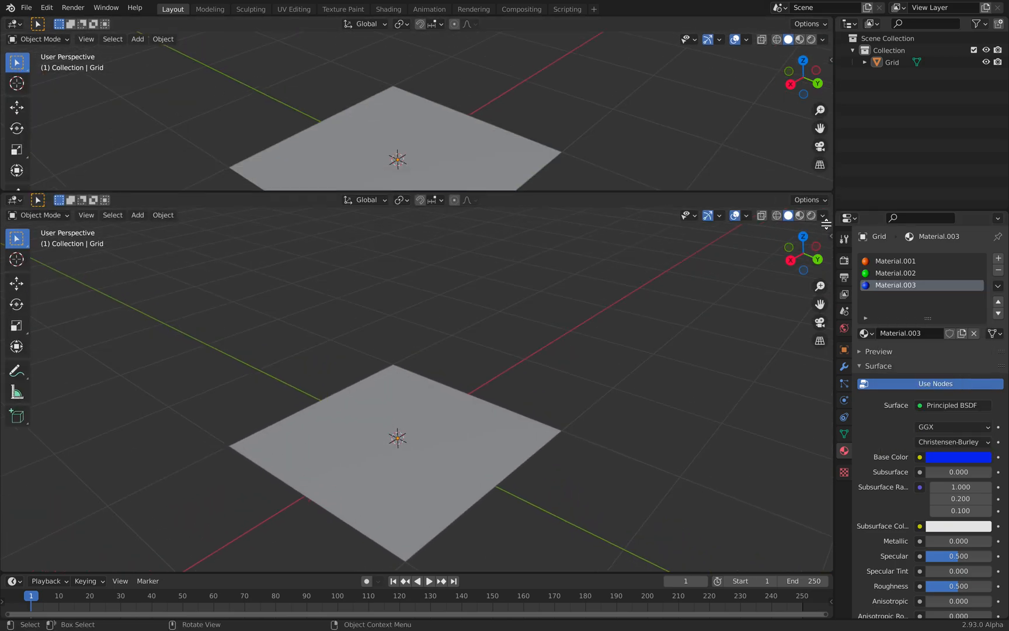
# Save the scene as a new blend file via File > Save As
pyautogui.click(27, 9)
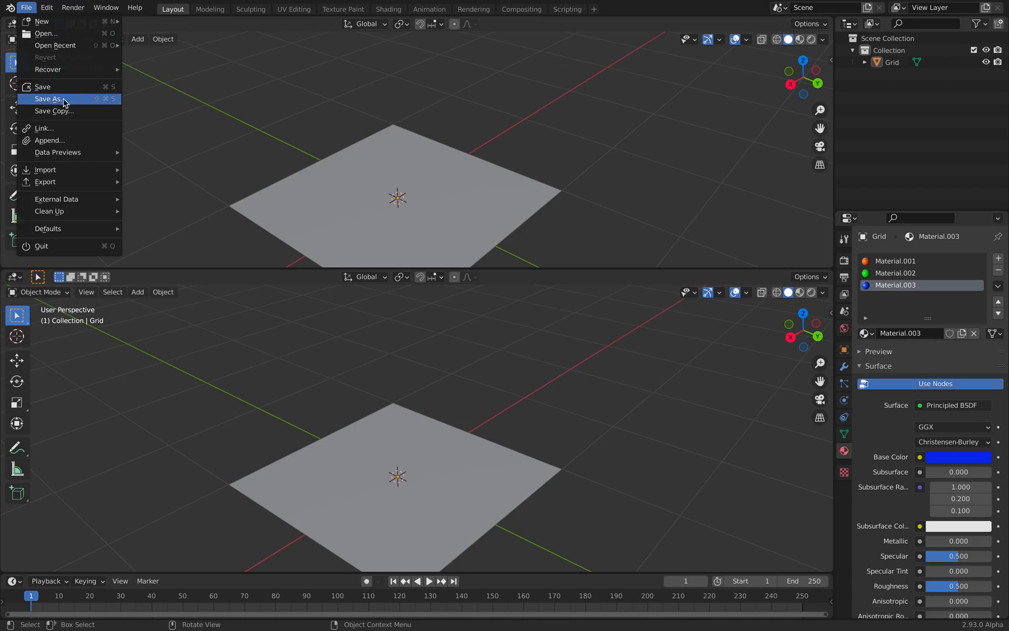
pyautogui.moveTo(195, 159)
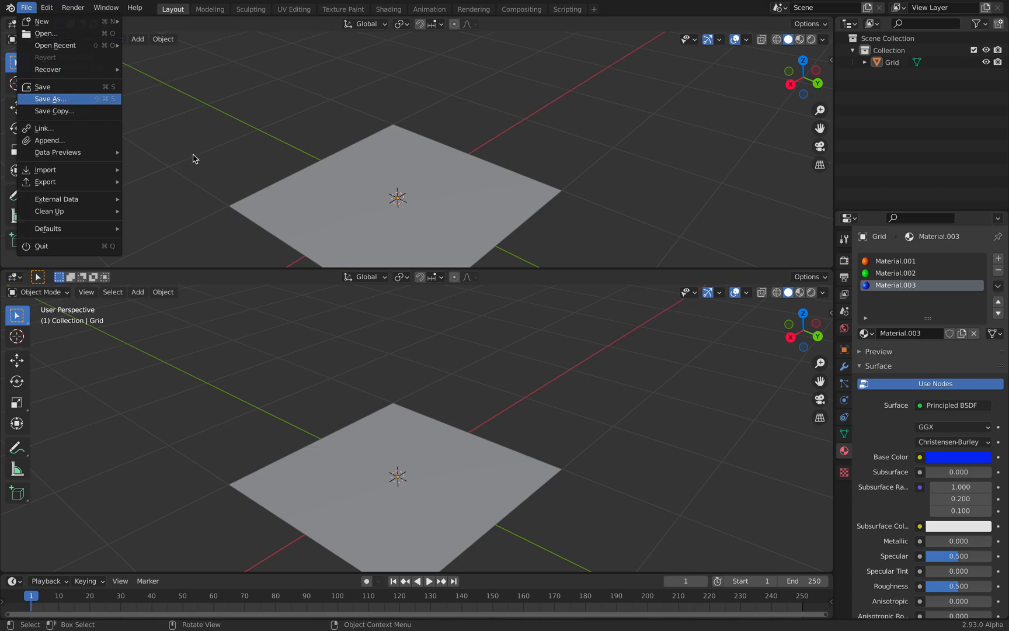
pyautogui.click(50, 98)
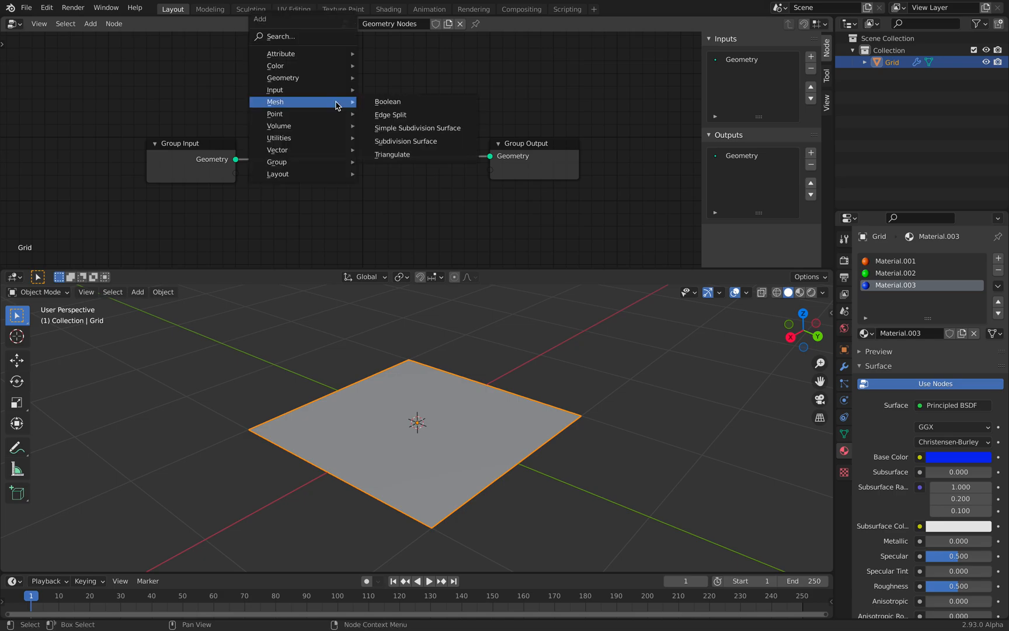
# Add an Attribute Fill node setting integer material_index to 0 in the grid's geometry nodes
pyautogui.click(278, 37)
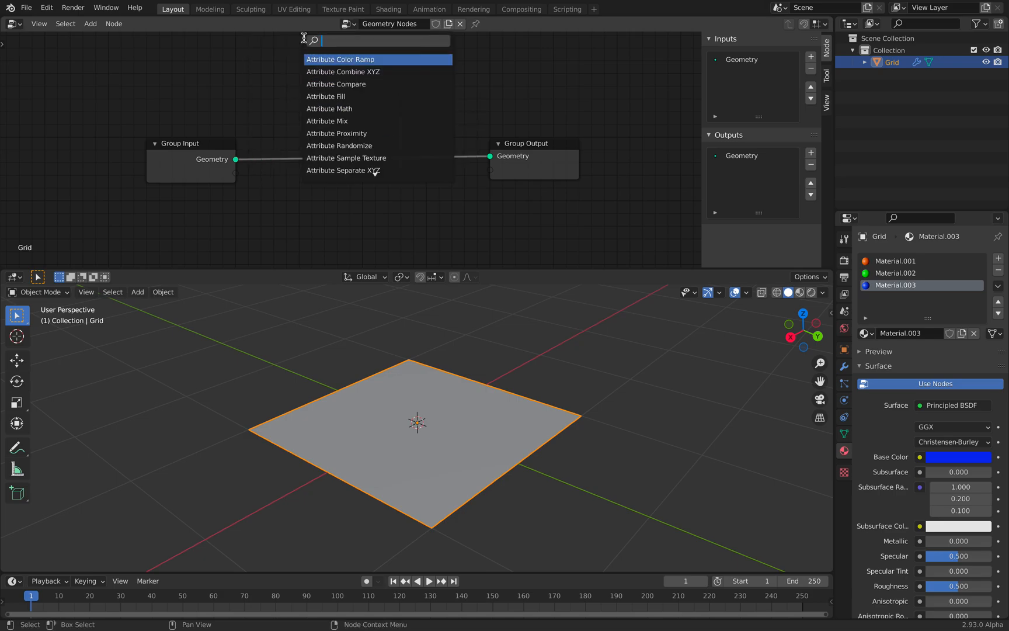
pyautogui.write('fill')
pyautogui.write('material_index')
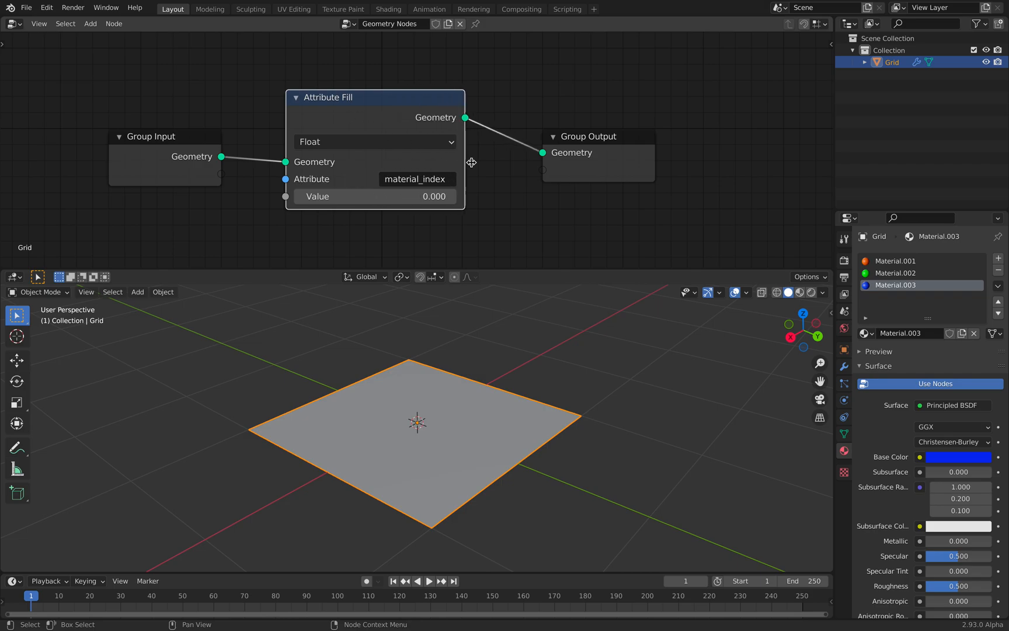
pyautogui.click(375, 141)
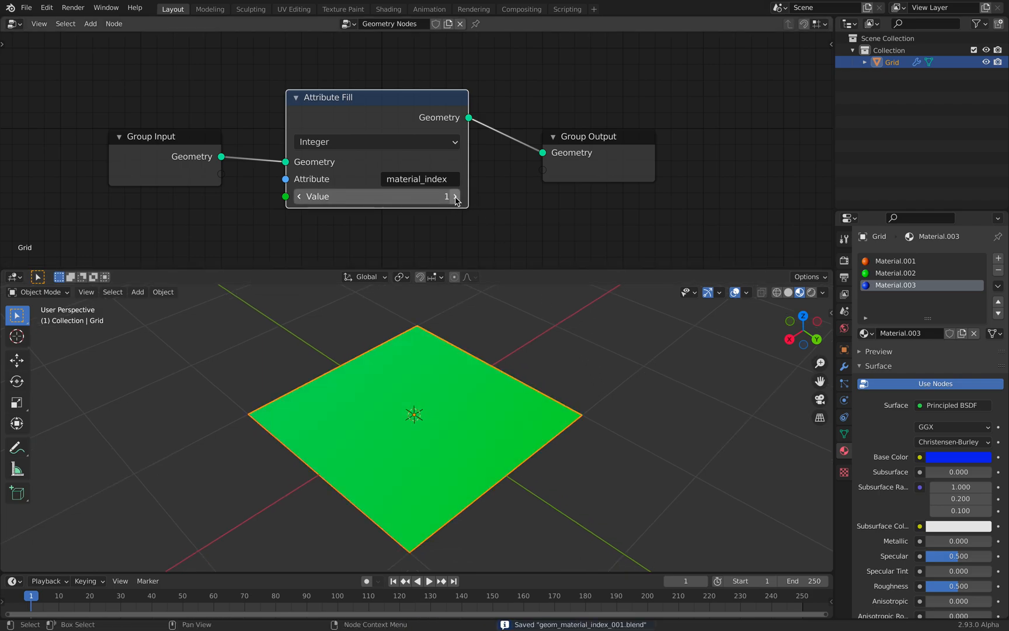
pyautogui.moveTo(302, 199)
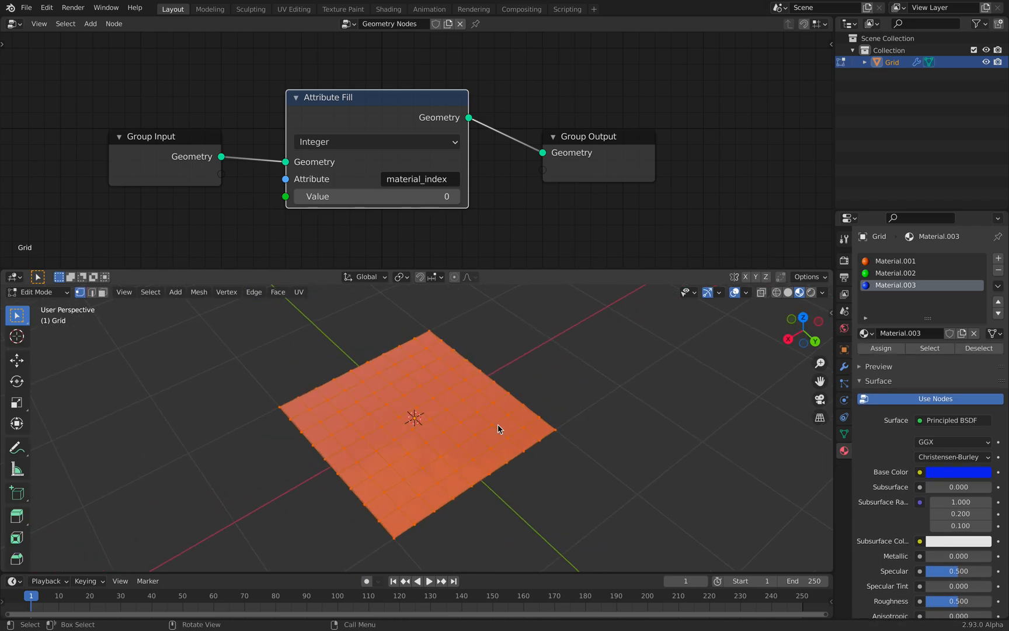
# Add an Attribute Randomize node randomizing material_index up to a maximum of 3
pyautogui.press('Tab')
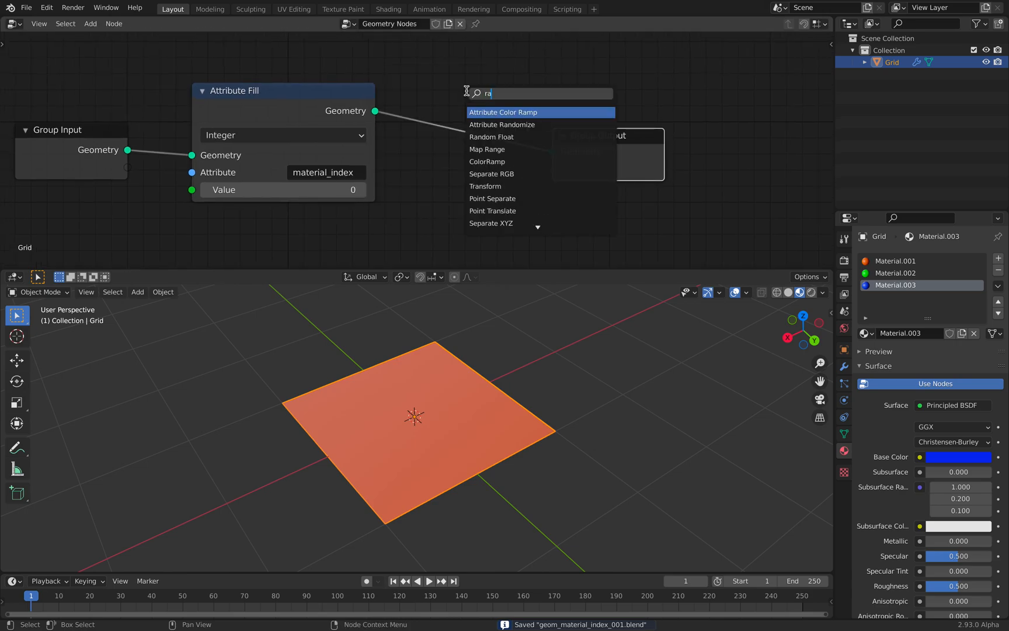
pyautogui.click(502, 124)
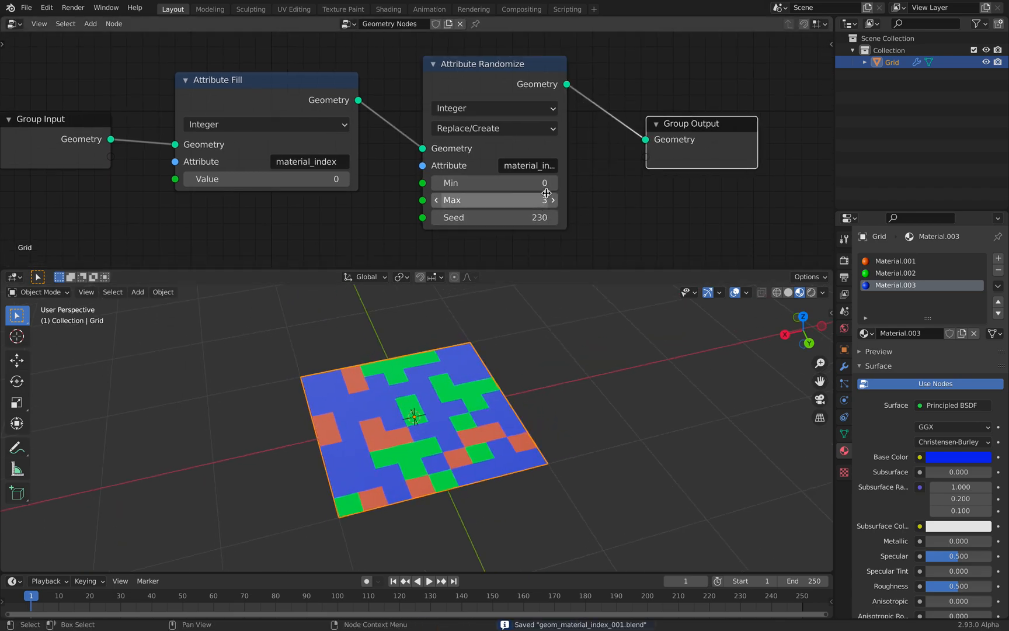
pyautogui.click(437, 199)
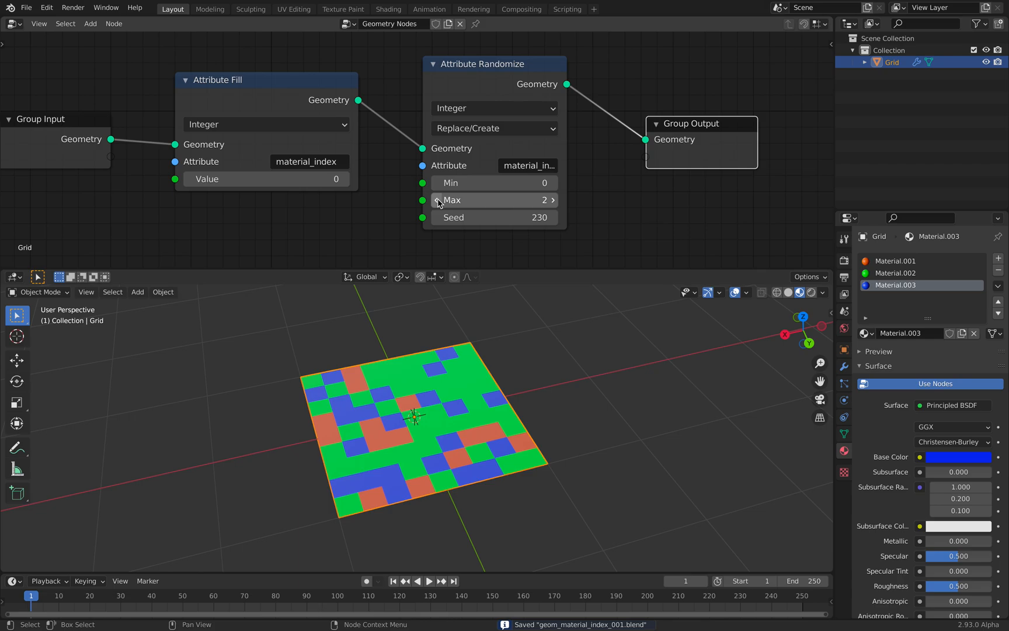
pyautogui.click(552, 199)
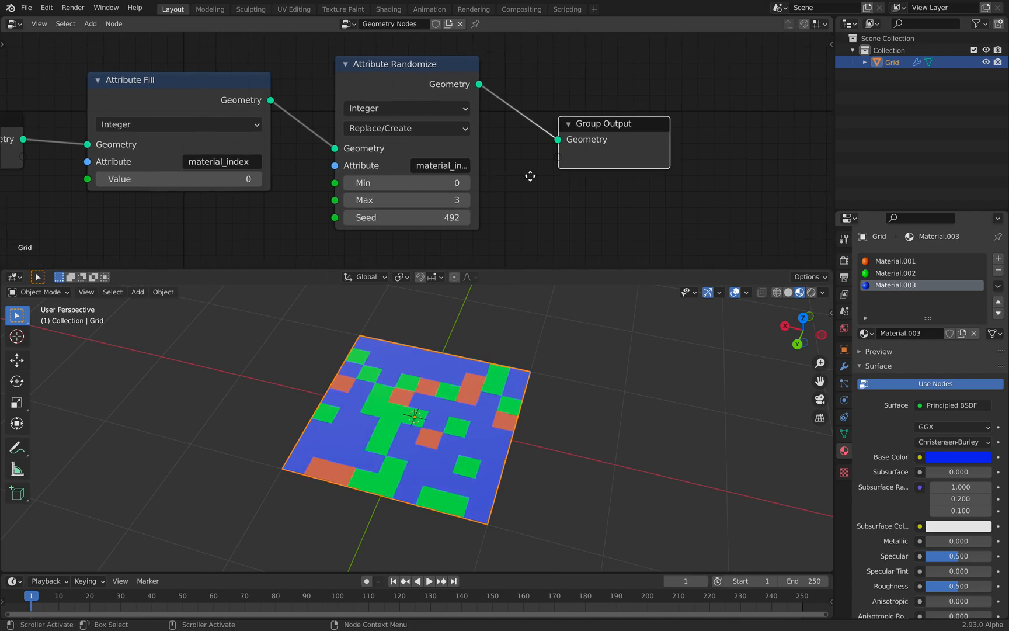
# Save the file and add a fourth material slot for a magenta material
pyautogui.press('ctrl+s')
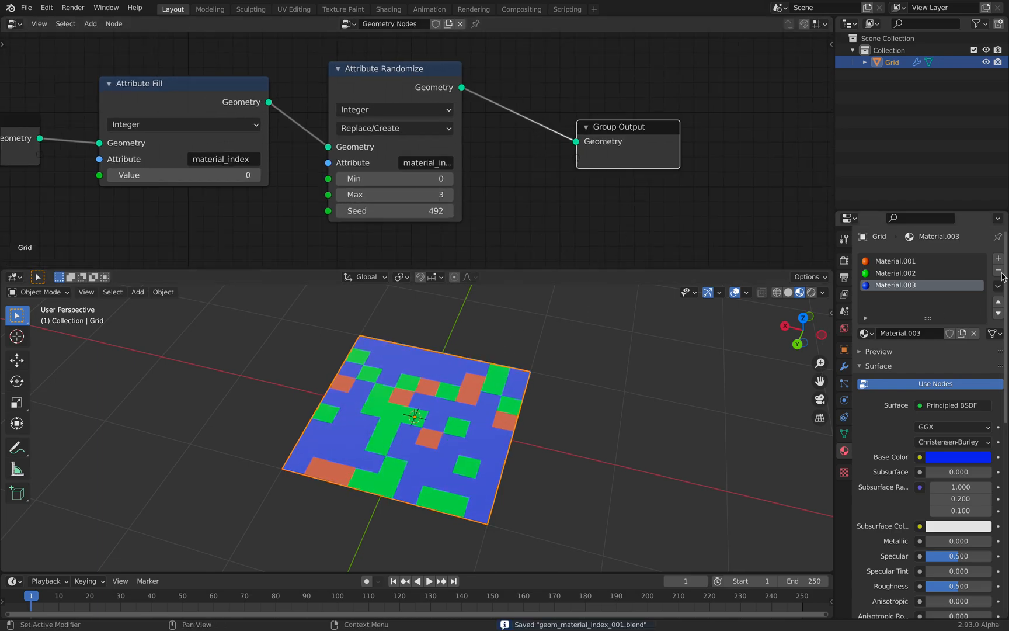
pyautogui.click(997, 258)
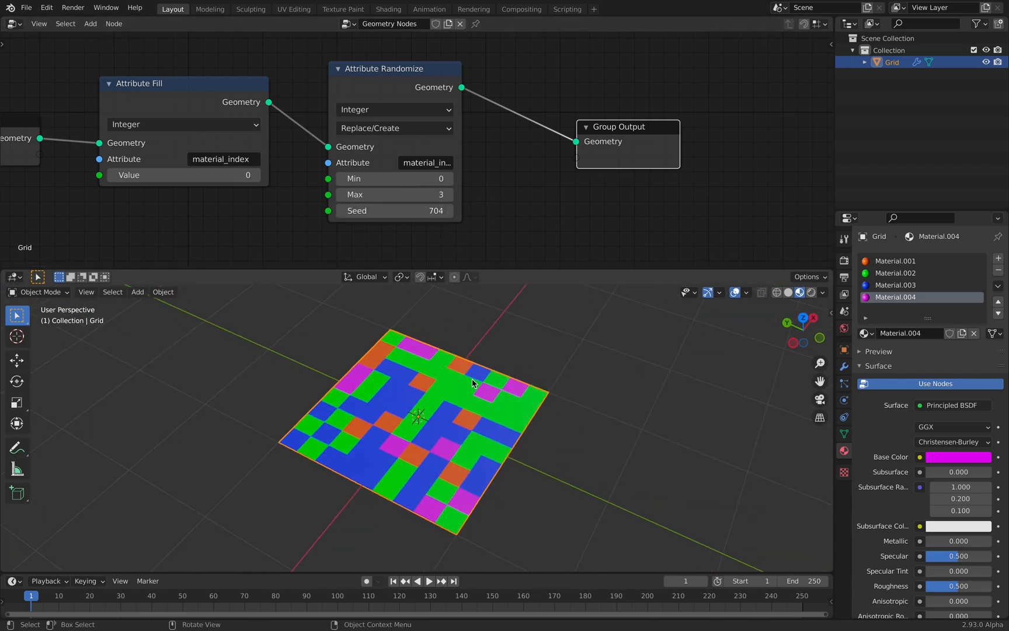
pyautogui.click(137, 291)
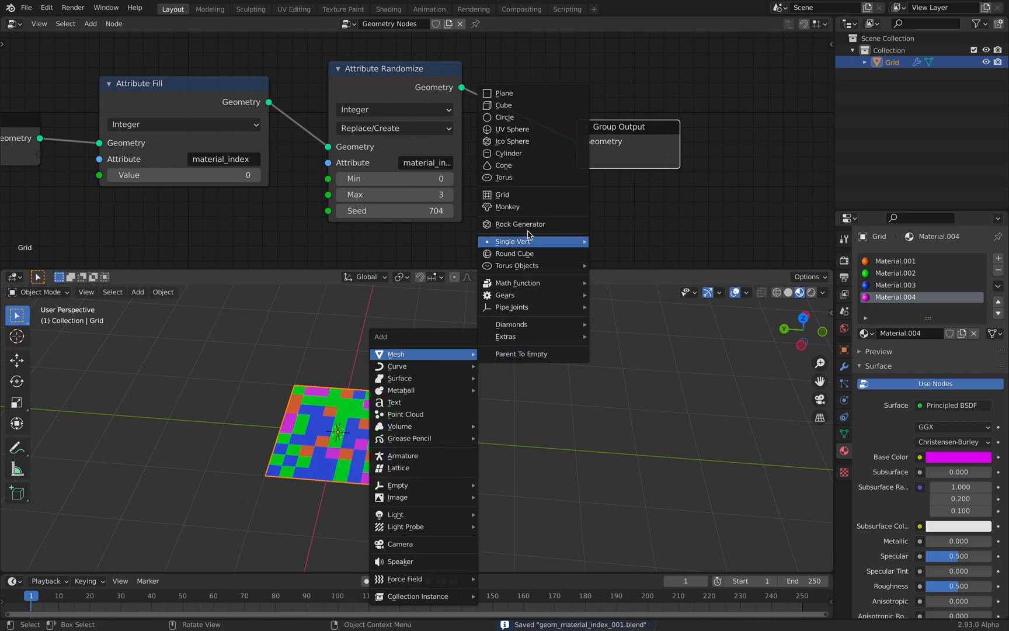
# Add a torus, a monkey mesh and a cylinder beside the grid
pyautogui.click(503, 178)
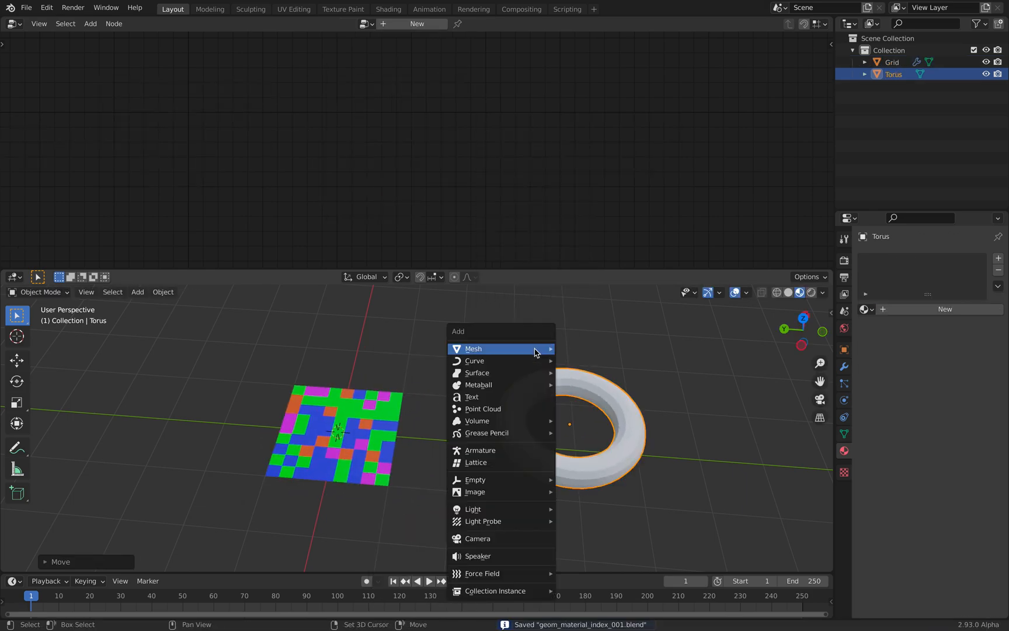
pyautogui.click(479, 348)
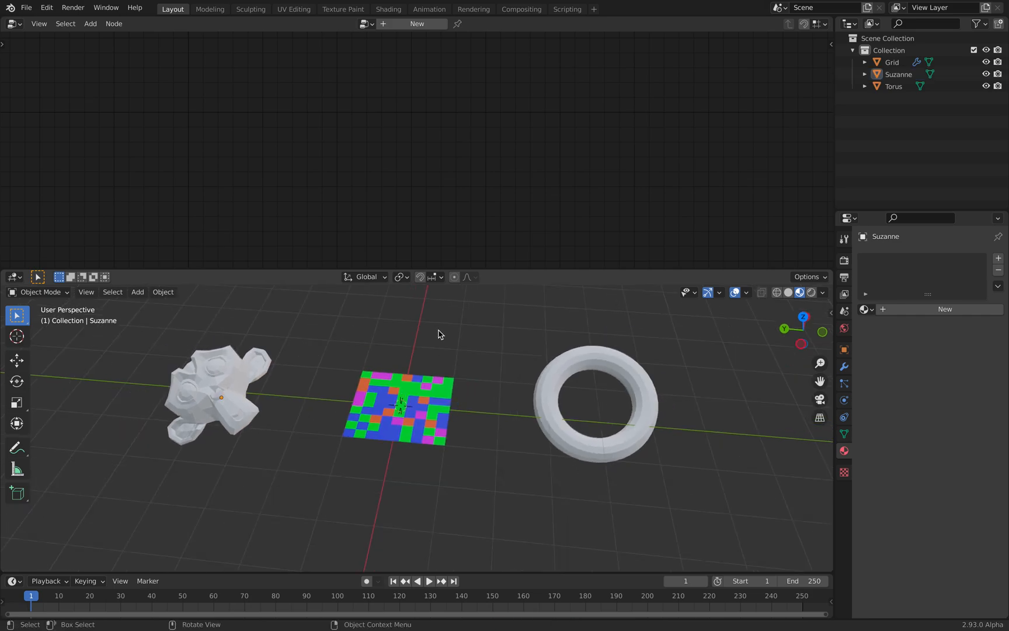
pyautogui.click(137, 292)
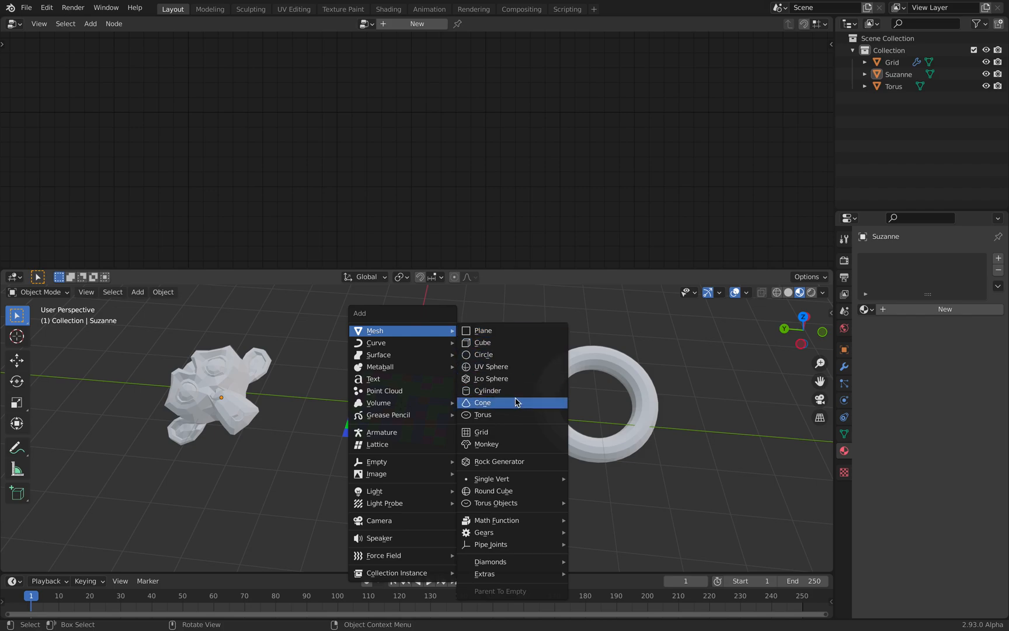
pyautogui.click(488, 390)
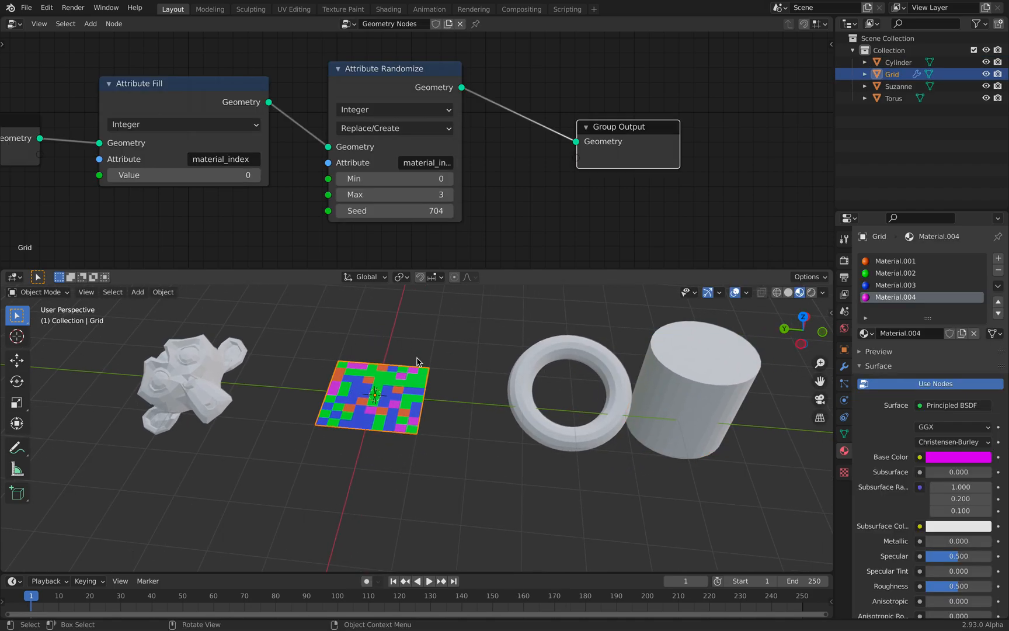
pyautogui.moveTo(405, 350)
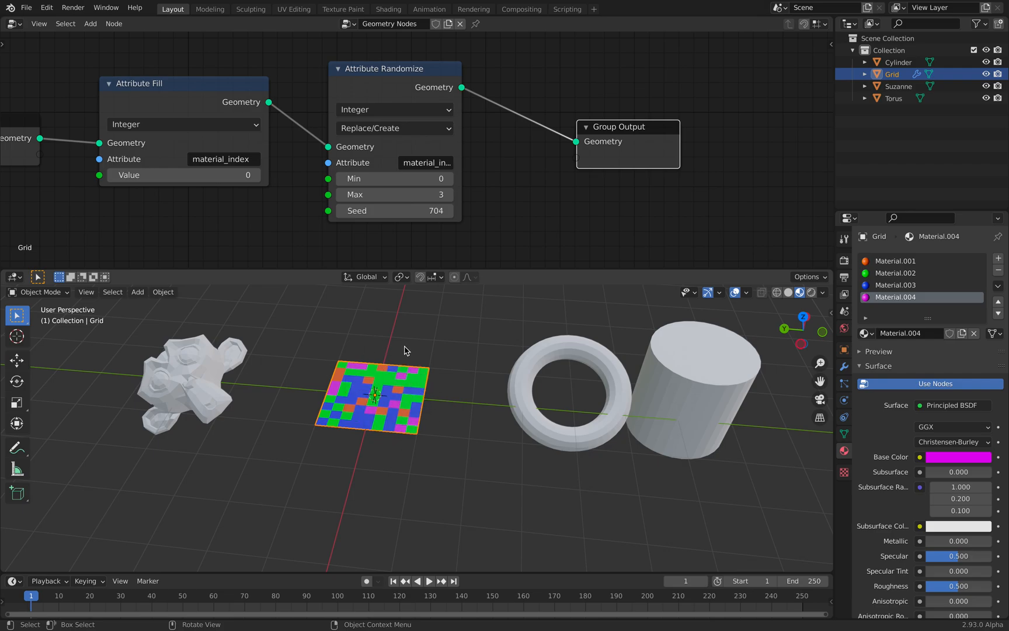
# Link the grid's materials and copy its node modifier to all other objects
pyautogui.press('a')
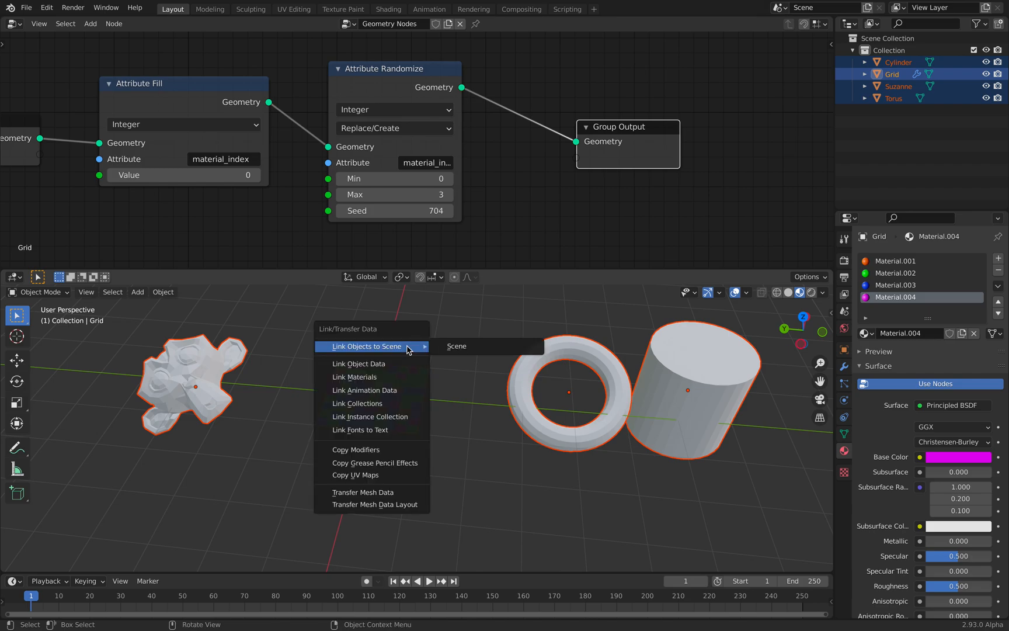
pyautogui.moveTo(354, 376)
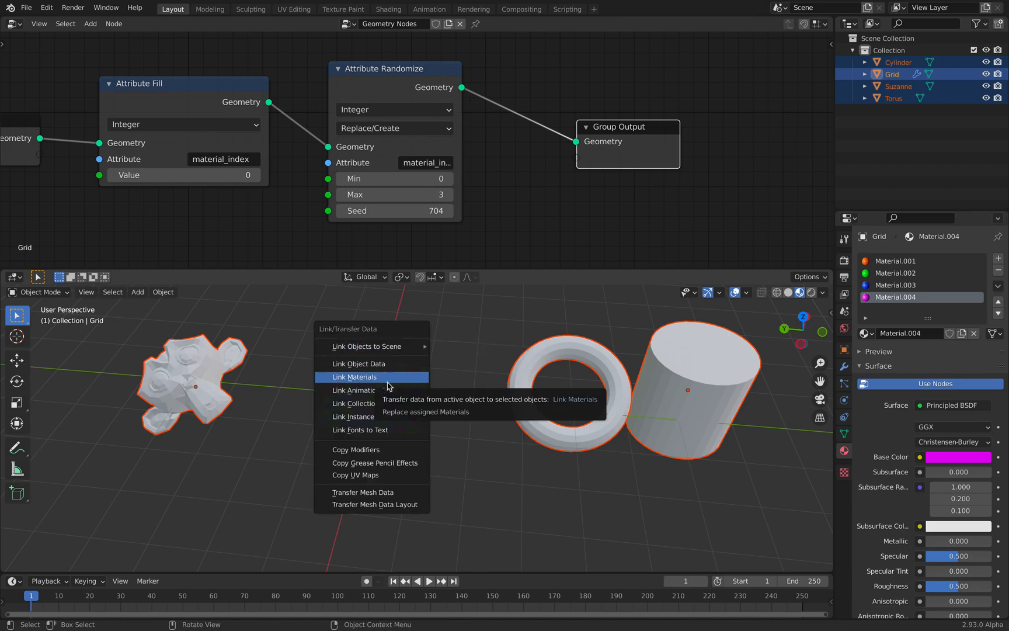
pyautogui.click(354, 376)
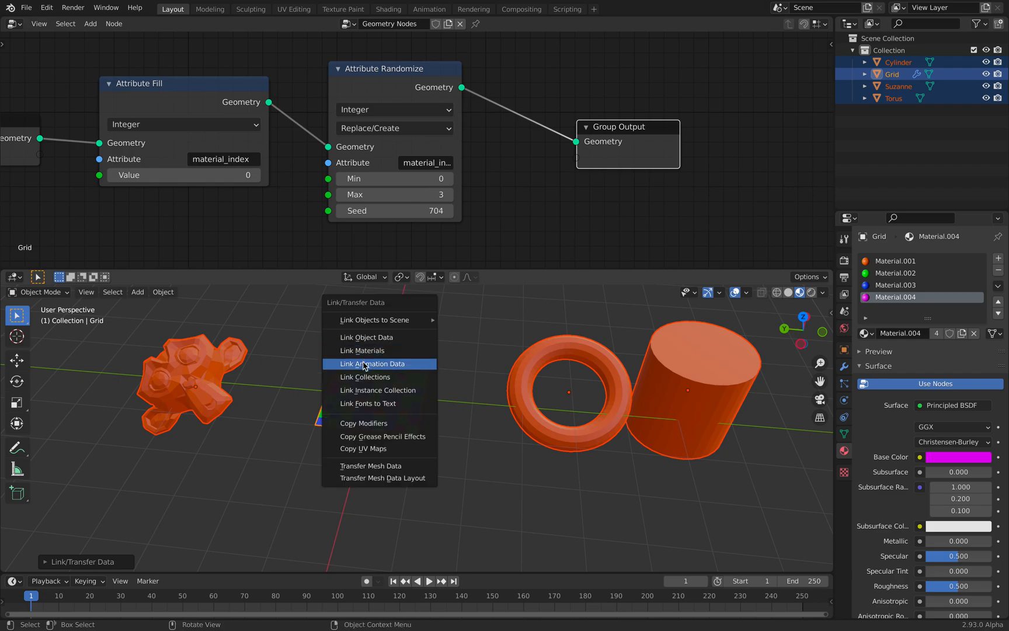
pyautogui.moveTo(363, 422)
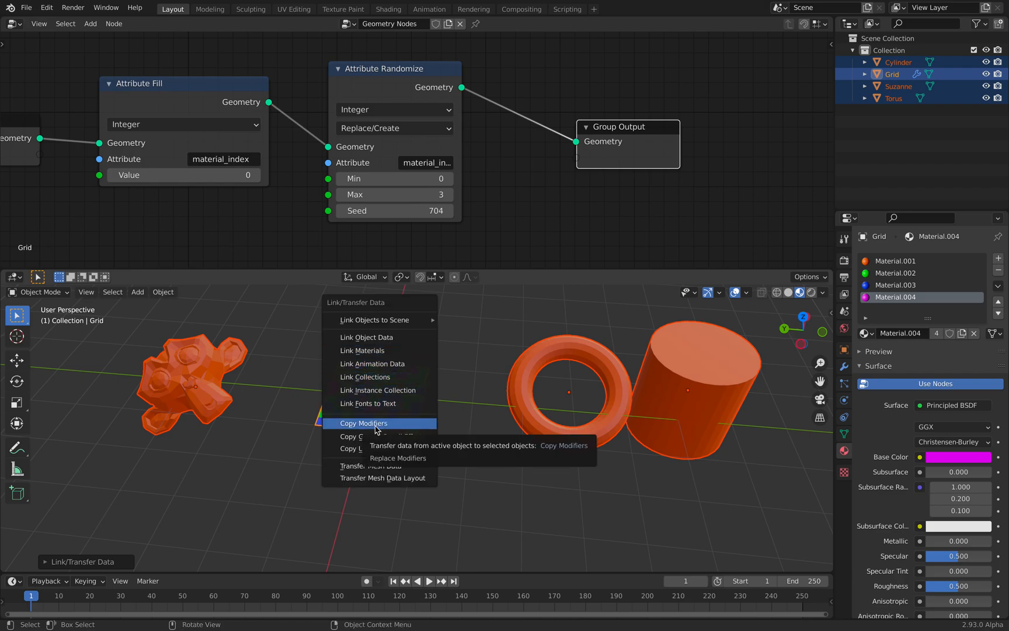
pyautogui.click(364, 423)
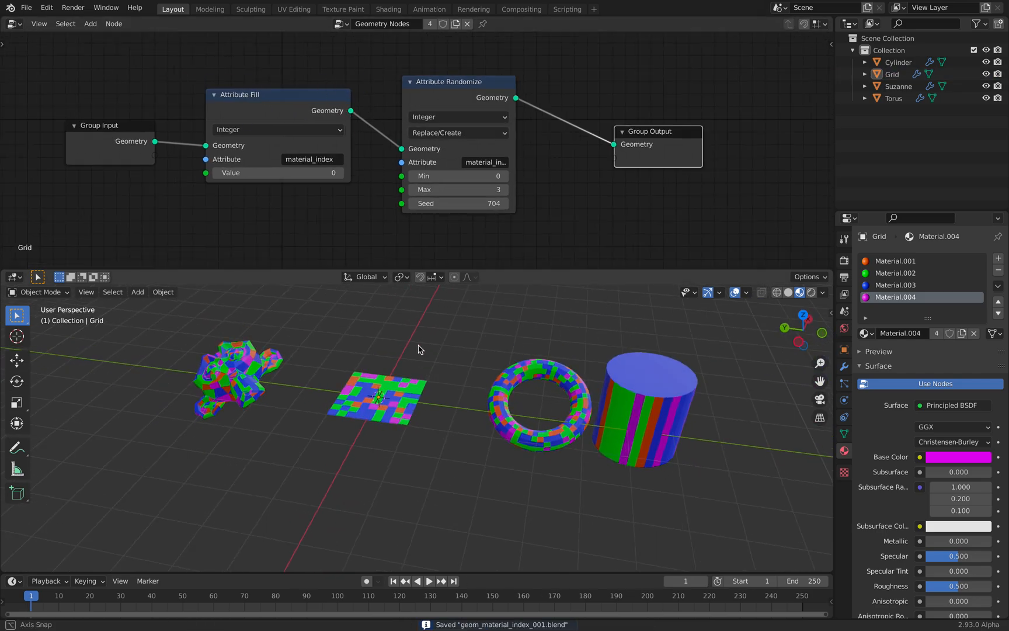
# Check the torus, reselect the grid, then delete the torus, monkey and cylinder
pyautogui.click(540, 401)
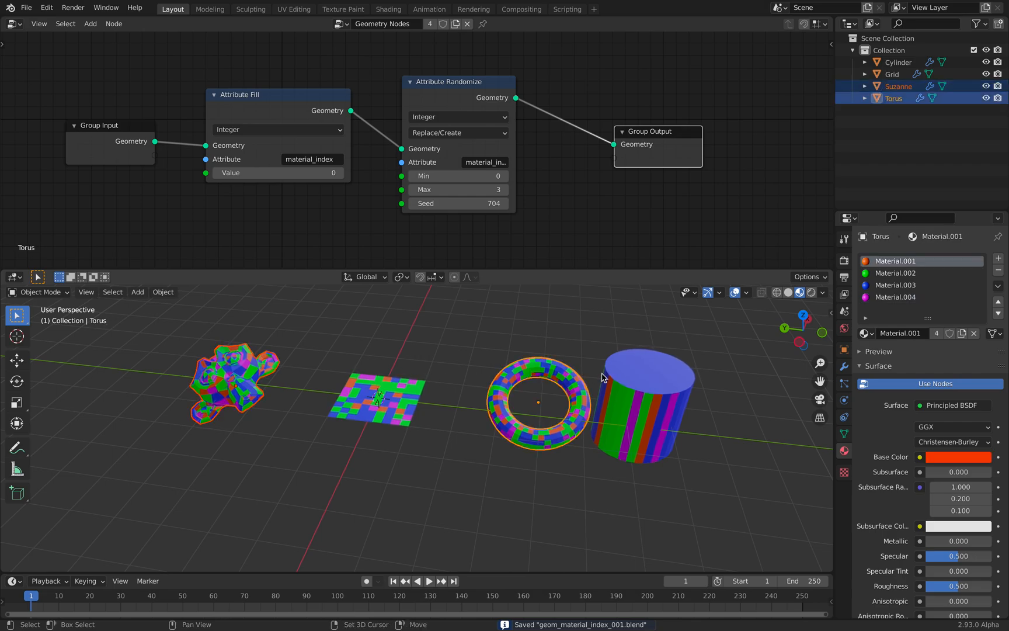
pyautogui.click(376, 396)
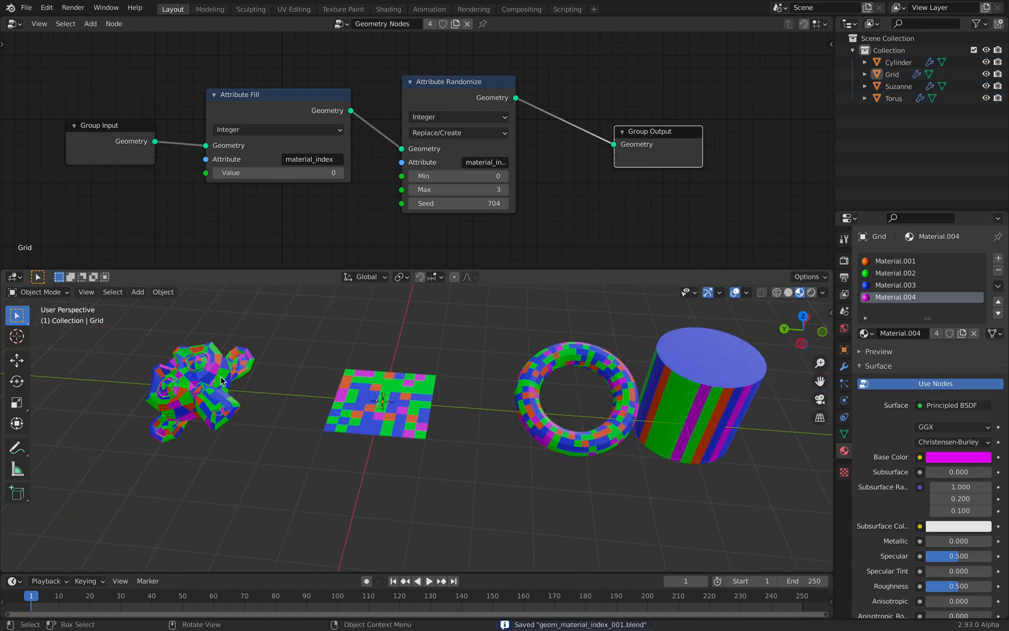
pyautogui.press('x')
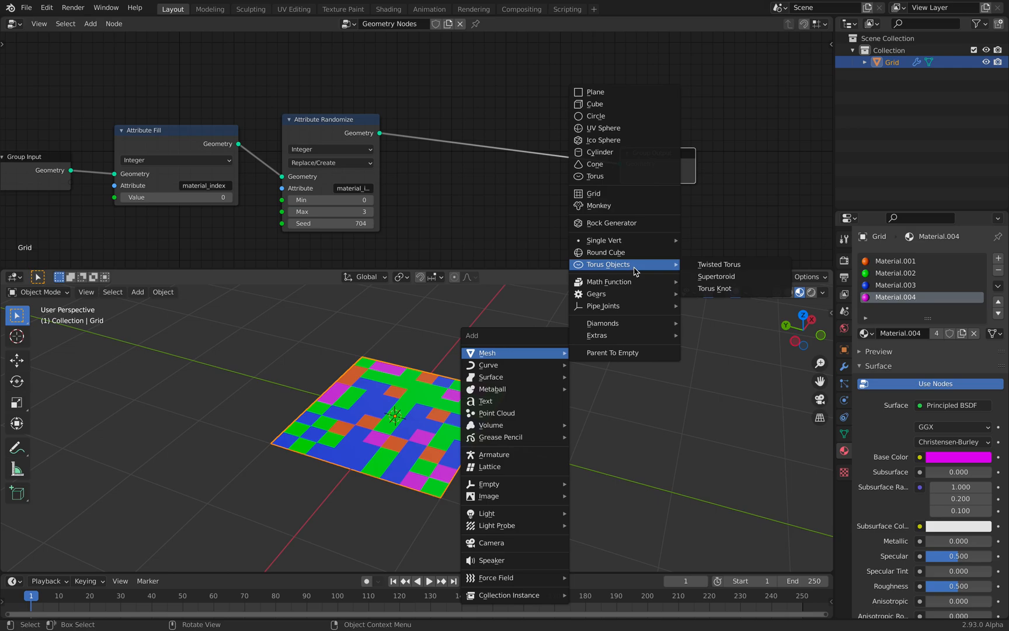
pyautogui.moveTo(603, 141)
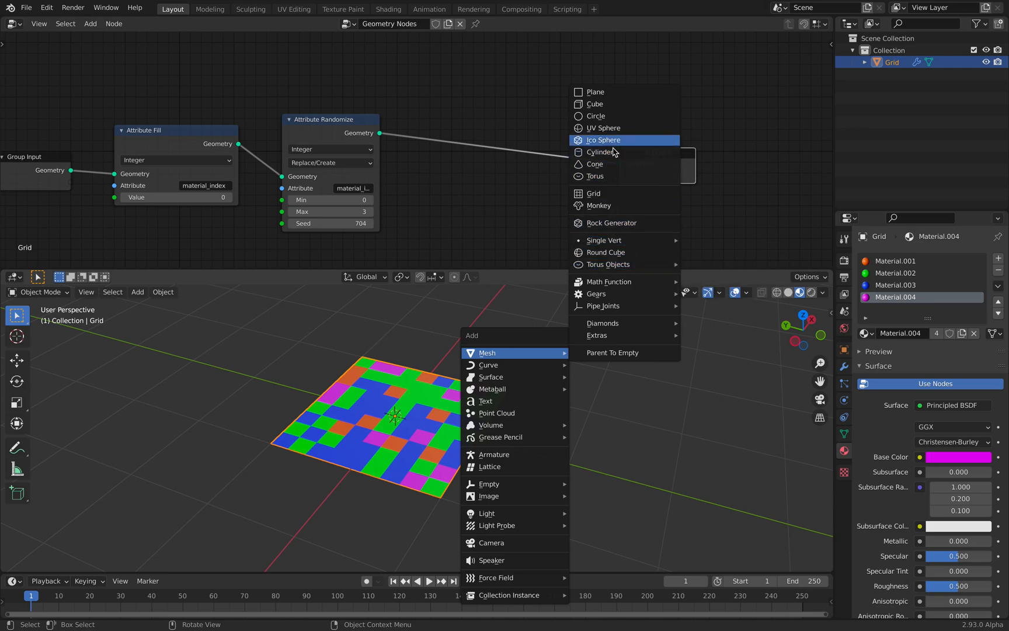
# Add an icosphere and link the grid's materials to it so it shows orange
pyautogui.click(603, 141)
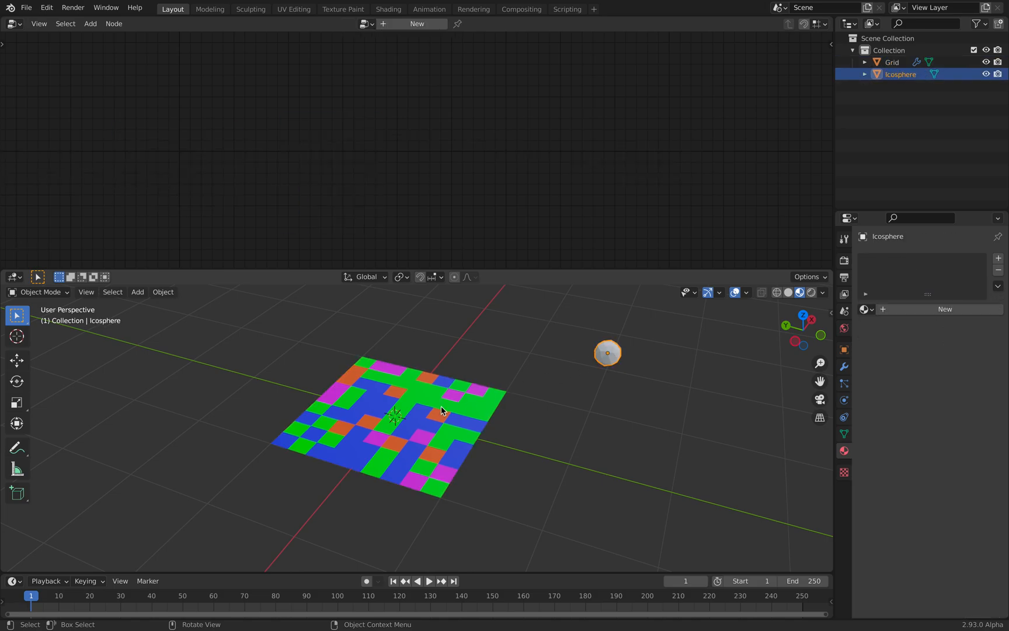
pyautogui.click(892, 61)
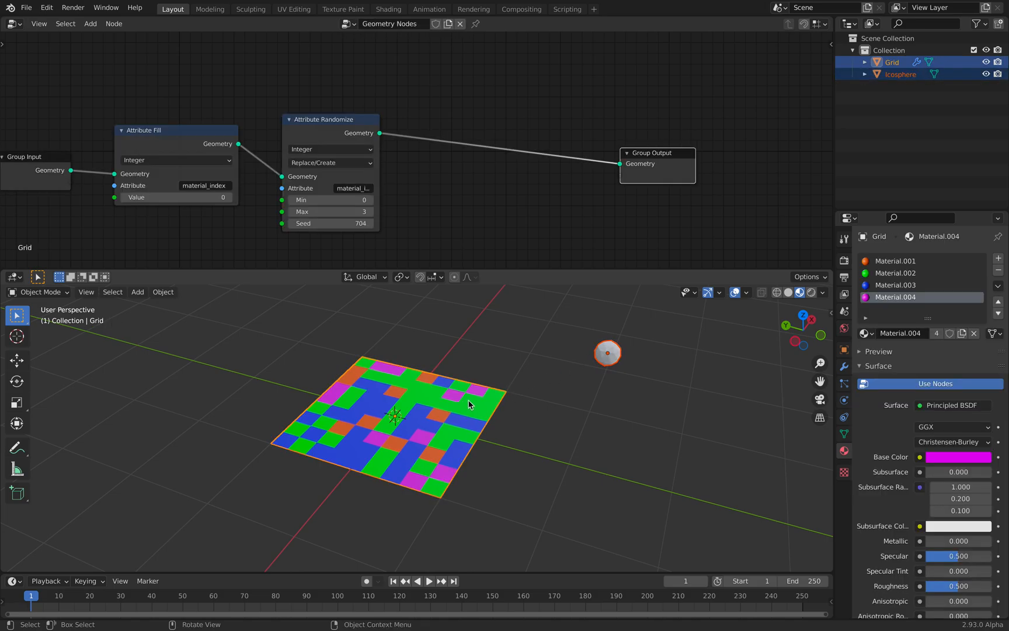
pyautogui.moveTo(466, 412)
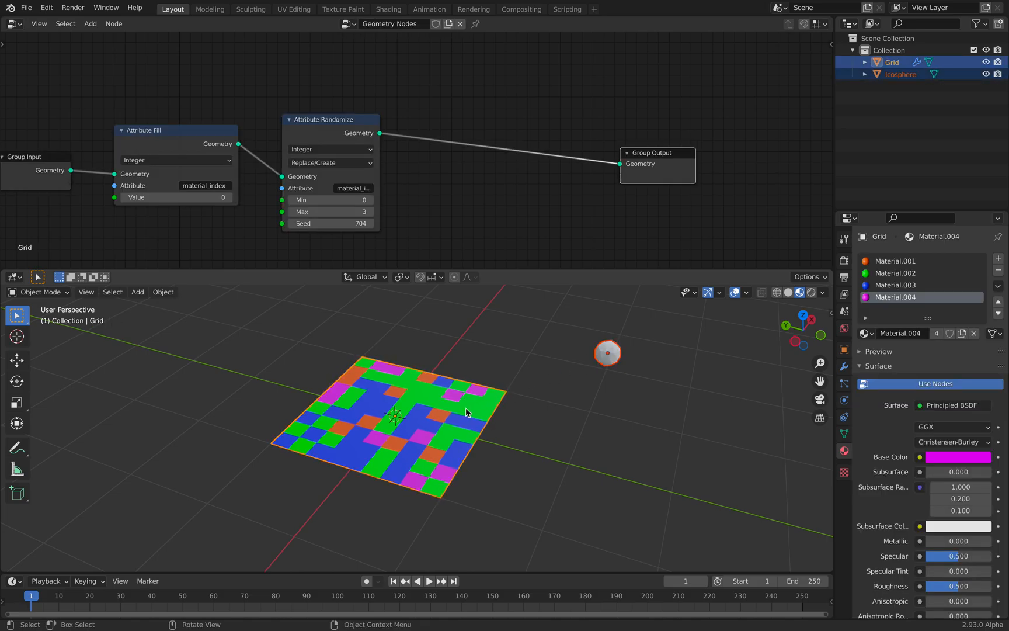
pyautogui.click(163, 292)
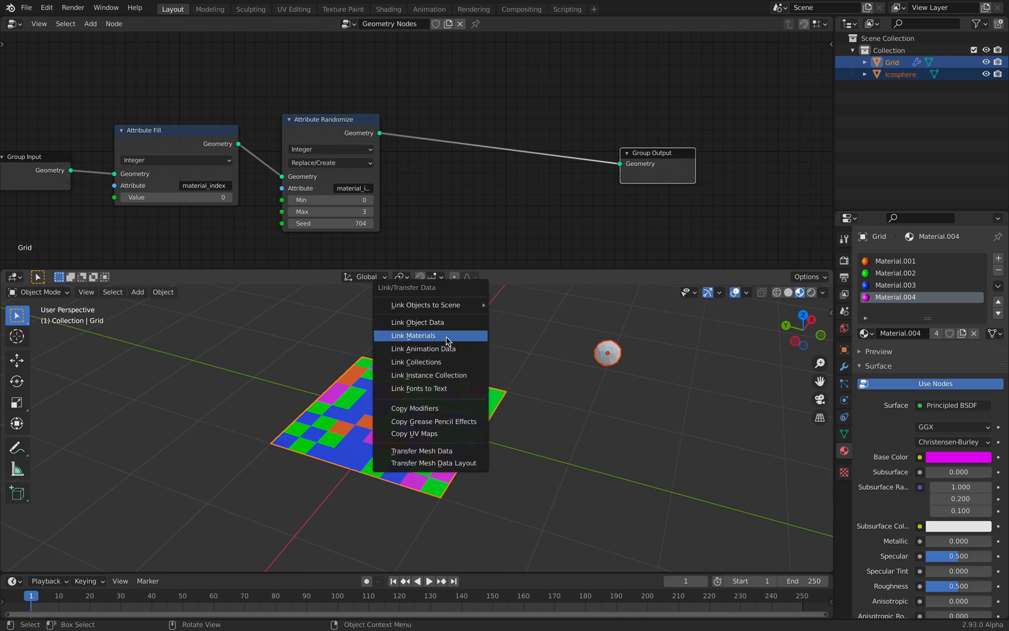
pyautogui.click(414, 336)
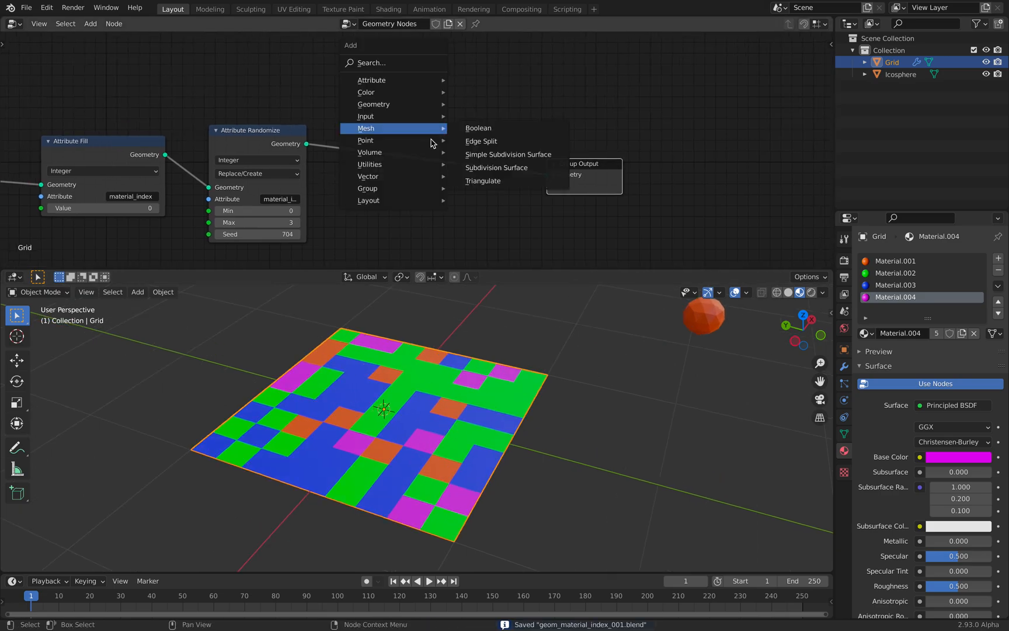
# Add a Point Instance node to cover the grid's points with icospheres and save with Ctrl+S
pyautogui.write('insta')
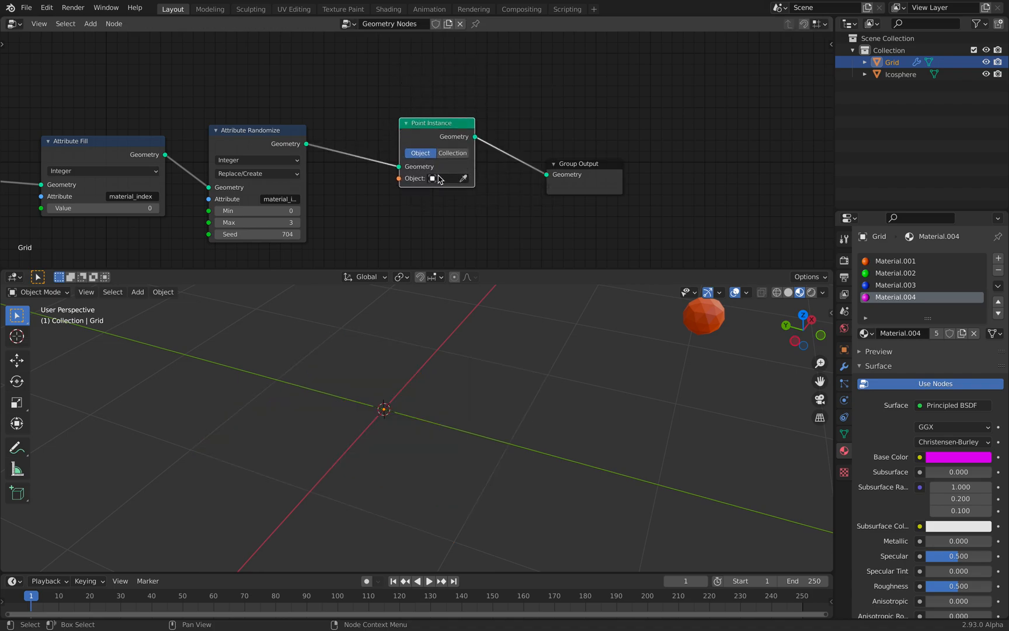
pyautogui.click(443, 179)
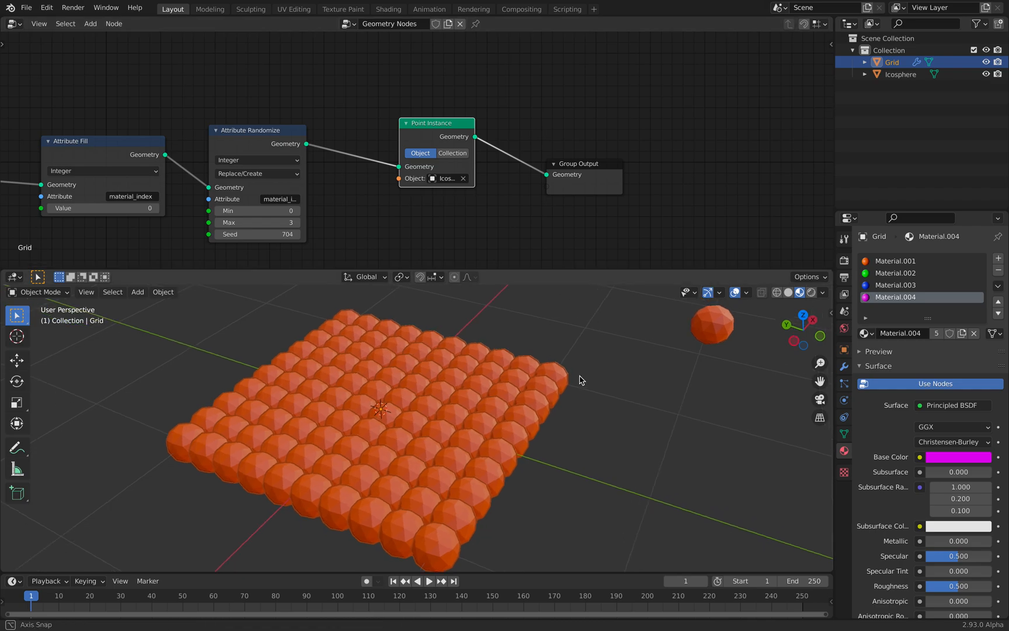
pyautogui.press('ctrl+s')
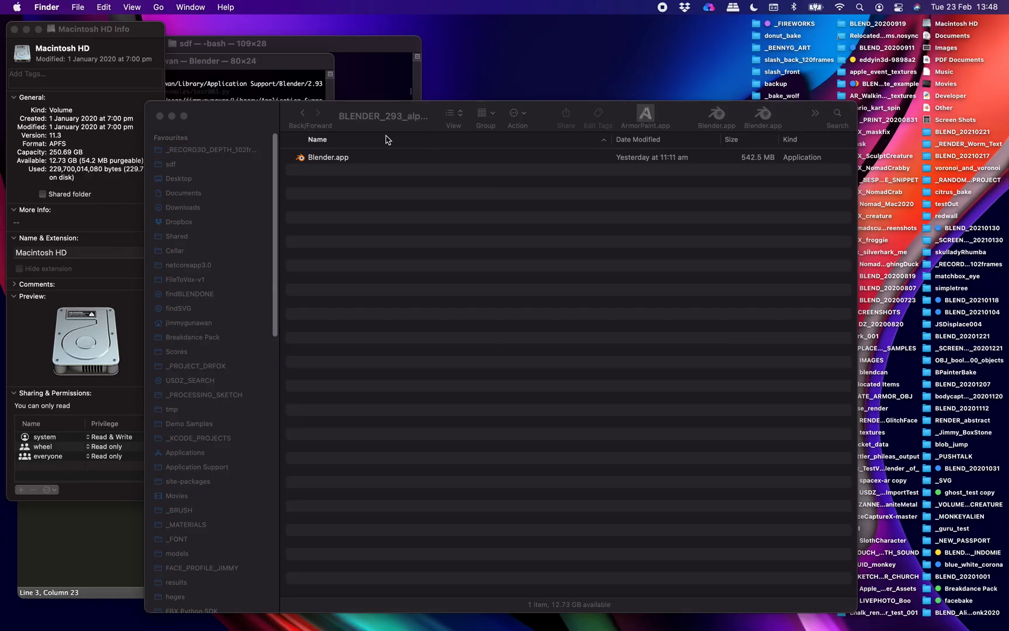
# Relaunch Blender.app from the BLENDER_293_alpha folder in Finder
pyautogui.rightClick(328, 156)
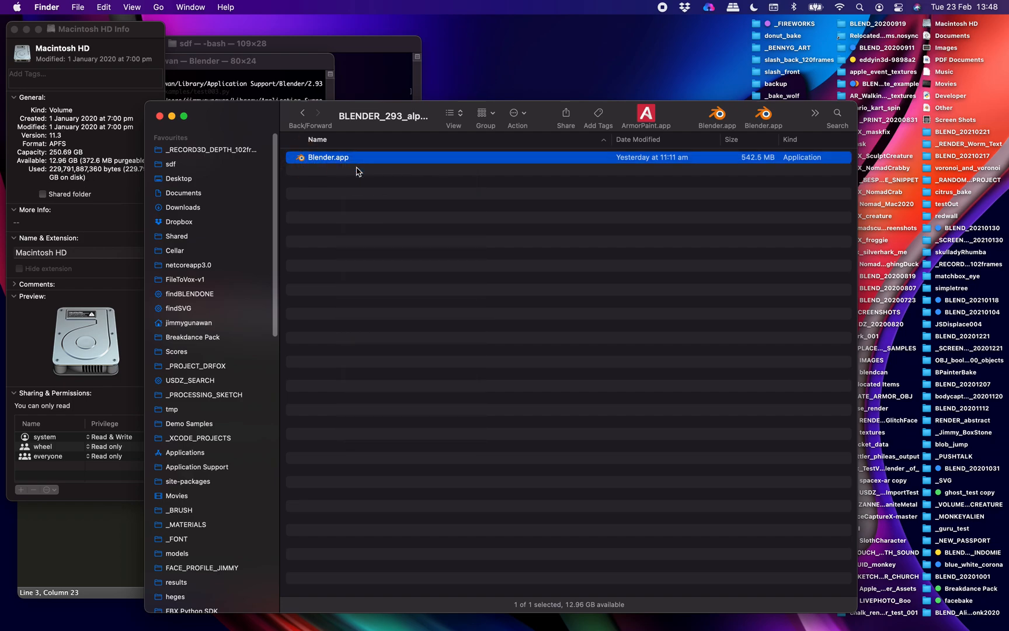
pyautogui.doubleClick(329, 156)
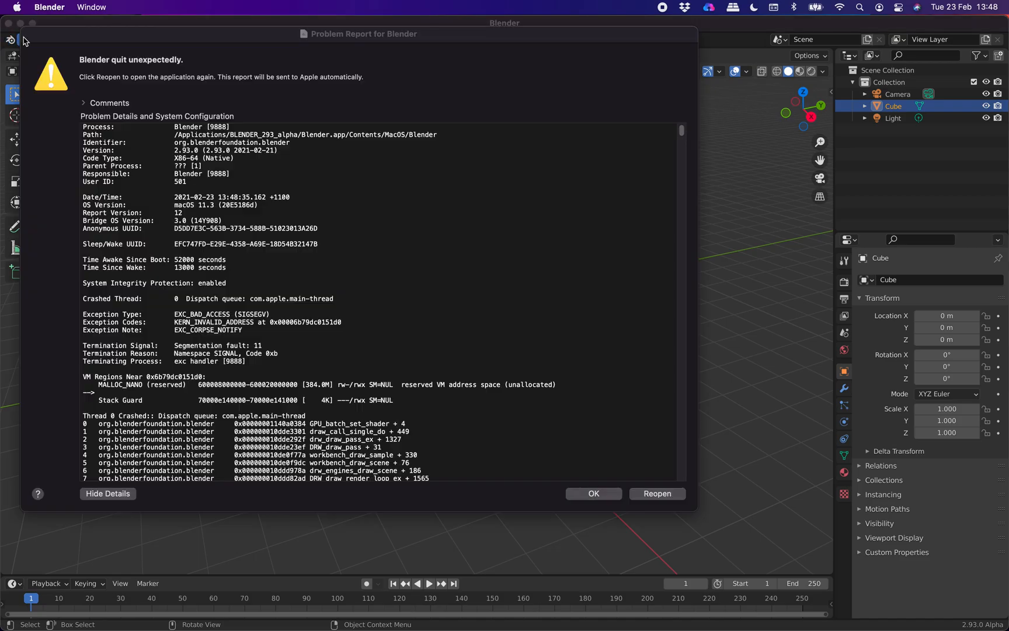
# Dismiss the crash report and reopen geom_material_index_001.blend without saving the default scene
pyautogui.click(592, 494)
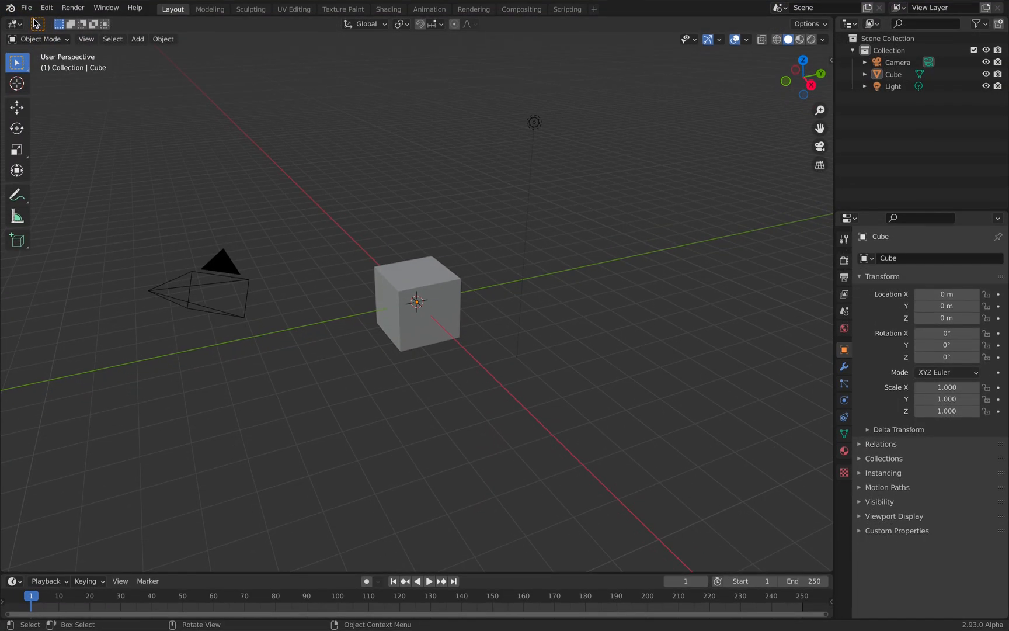
pyautogui.click(27, 7)
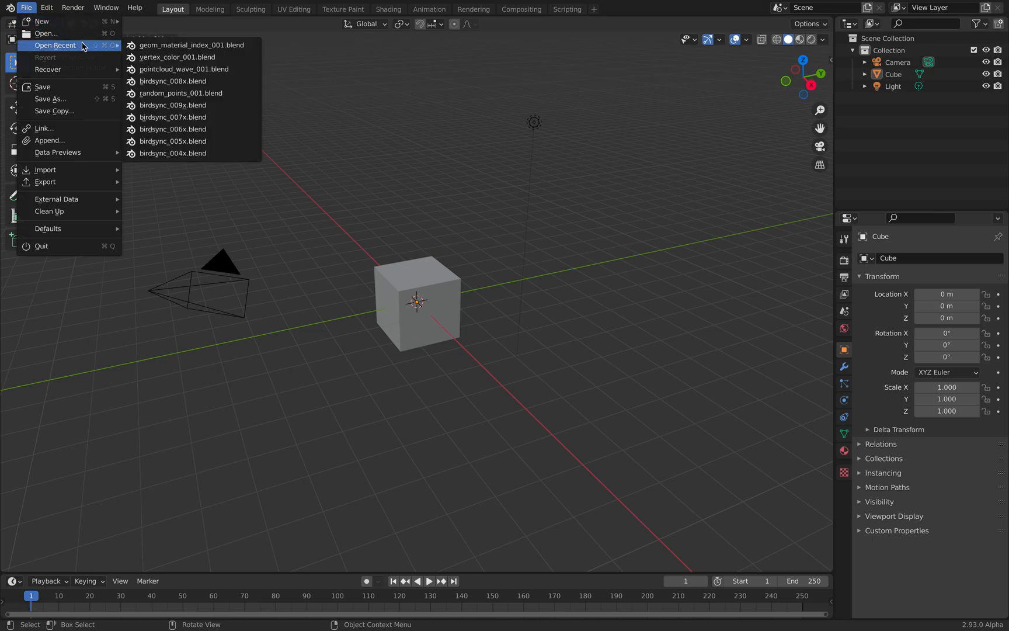
pyautogui.moveTo(176, 56)
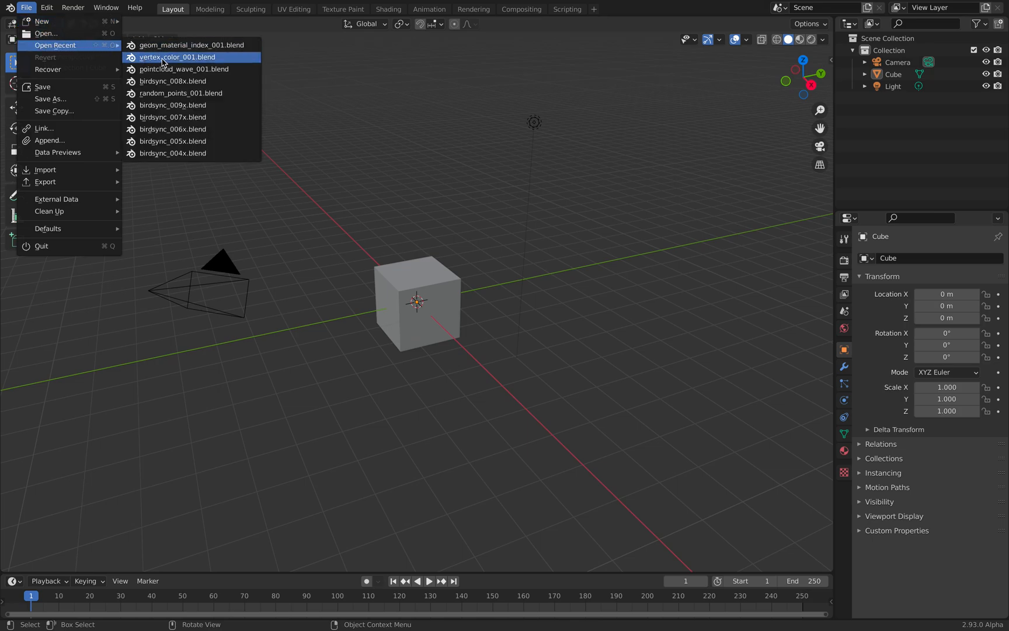
pyautogui.click(177, 56)
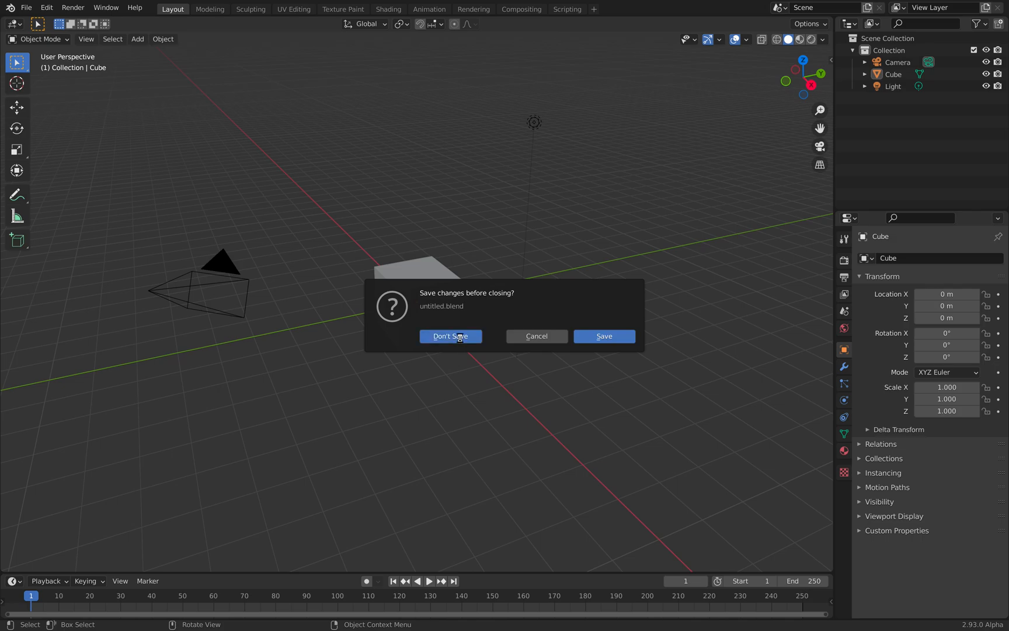
pyautogui.moveTo(415, 268)
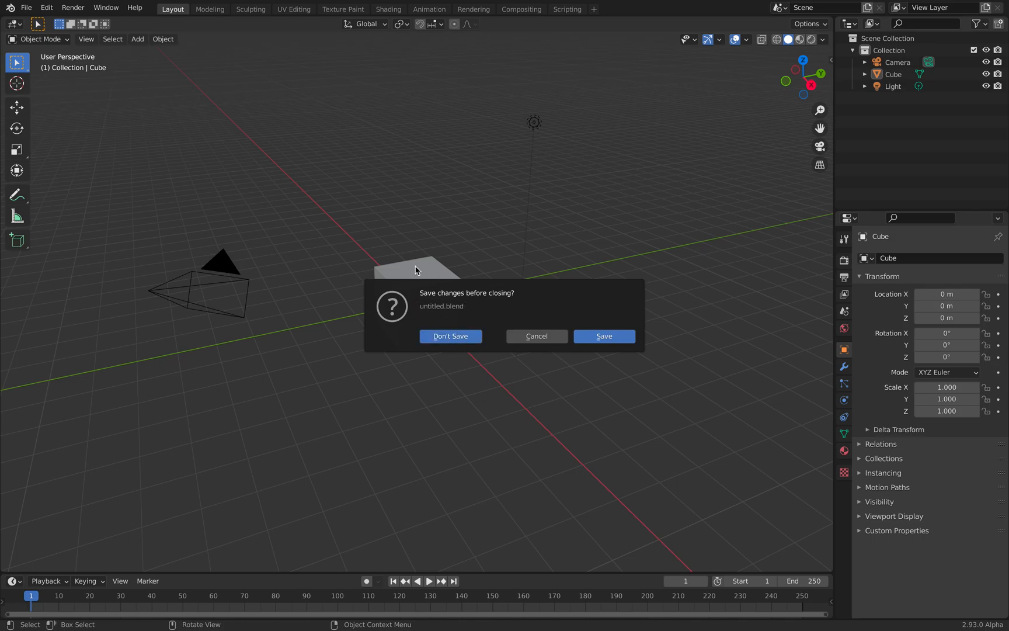
pyautogui.click(449, 337)
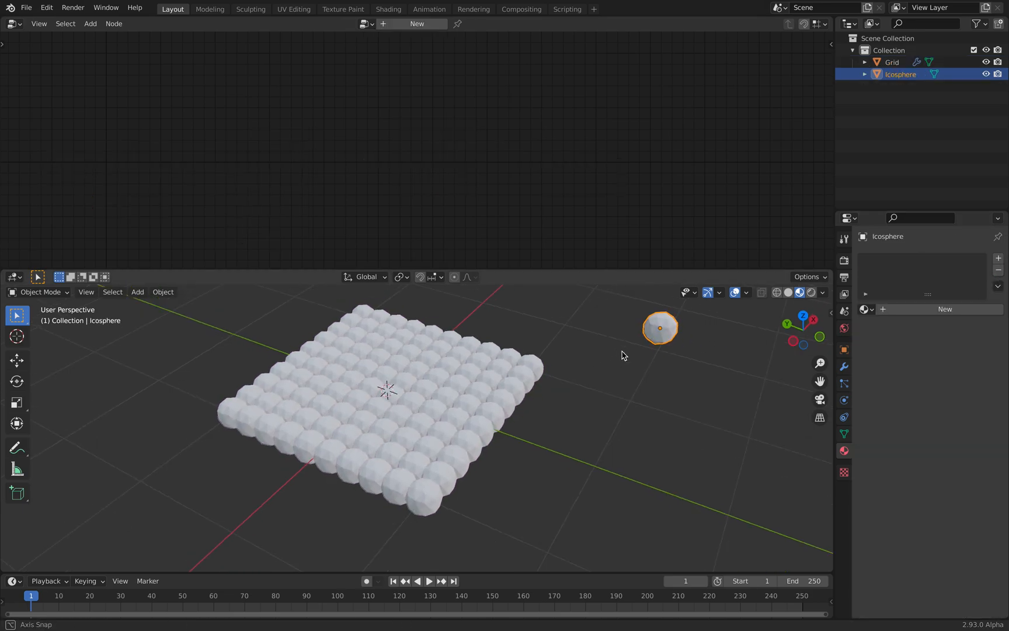
# Select the Grid and save the scene as a numbered copy via Save As
pyautogui.click(893, 62)
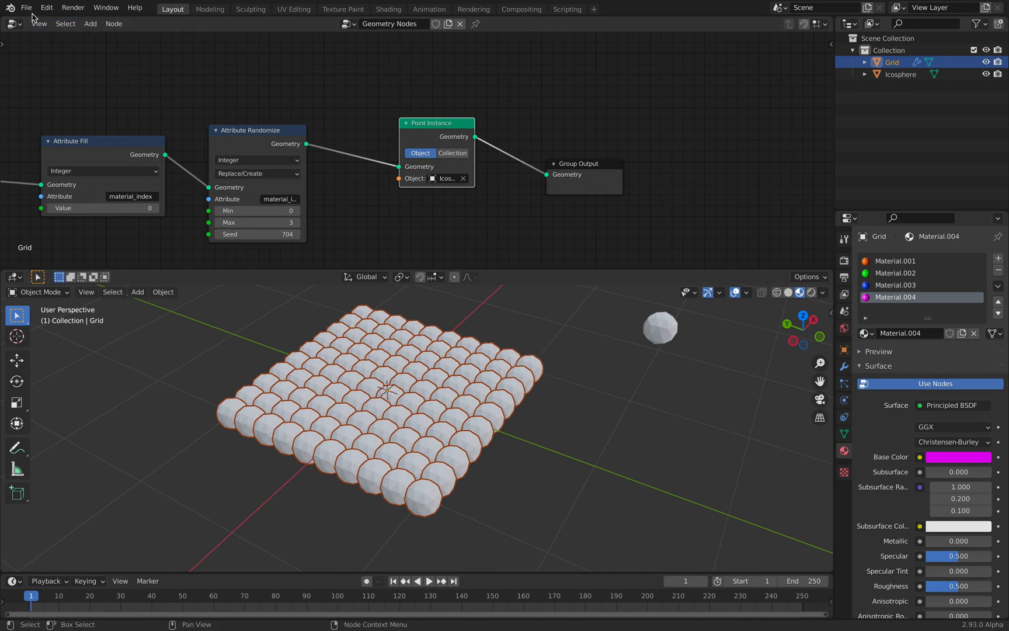
pyautogui.moveTo(507, 358)
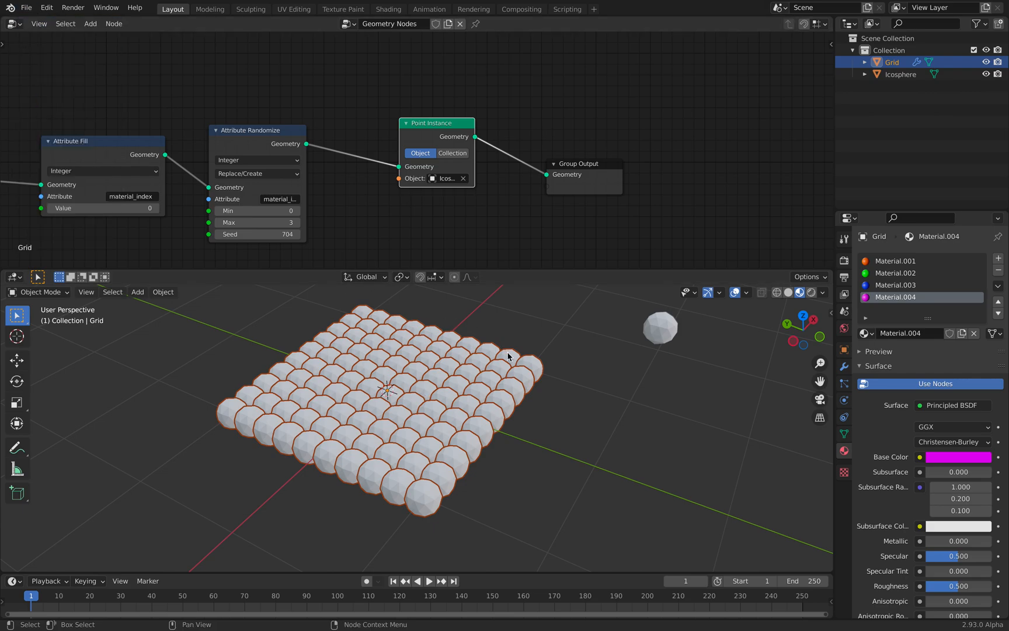
pyautogui.click(27, 7)
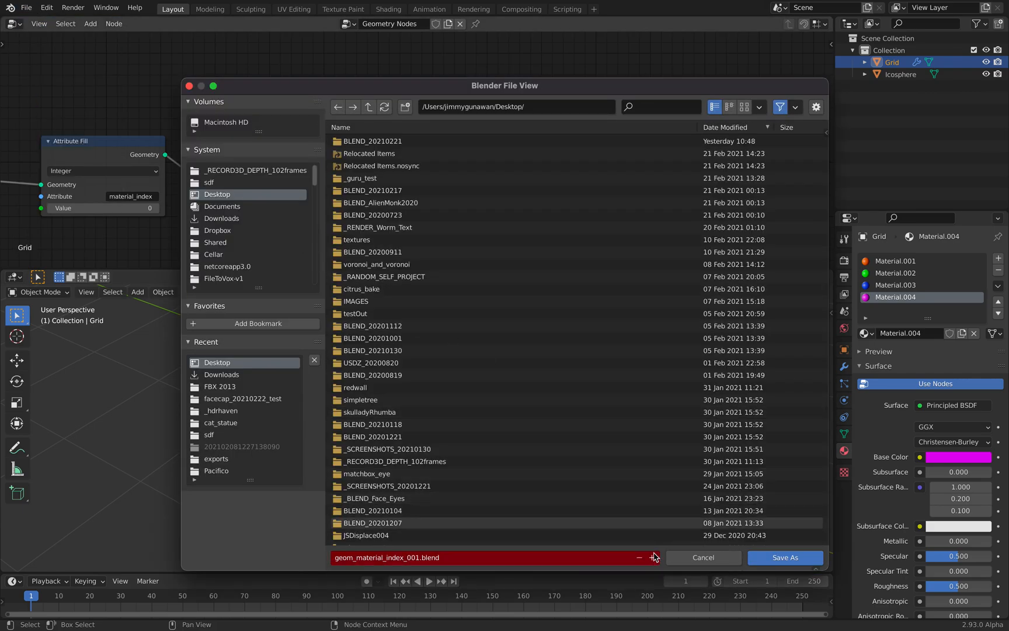
pyautogui.click(785, 557)
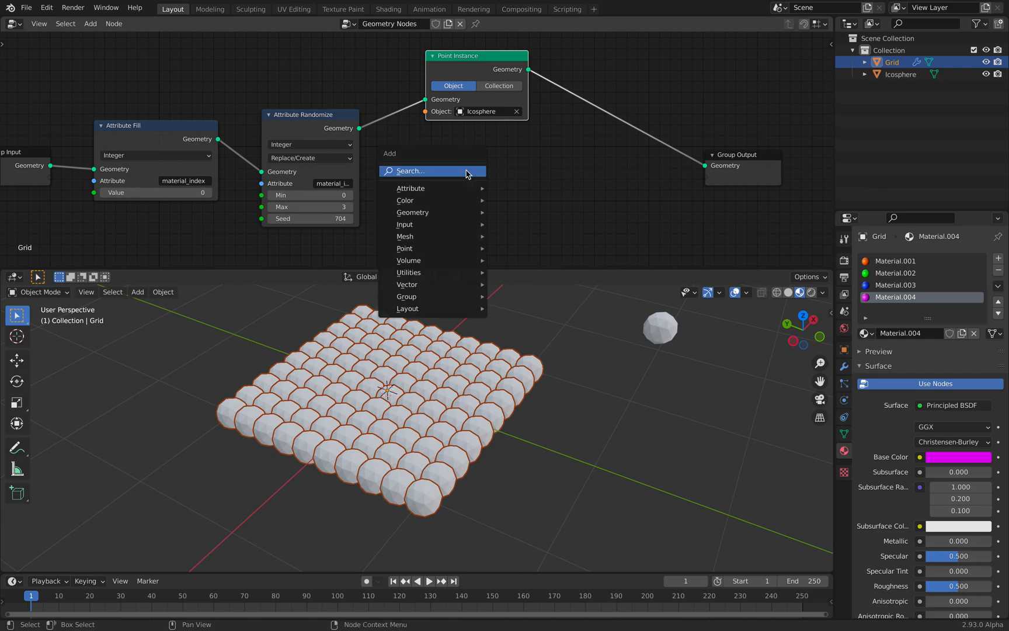
# Add a Point Distribute node before Point Instance with seed 97 and density max 22.2
pyautogui.click(410, 188)
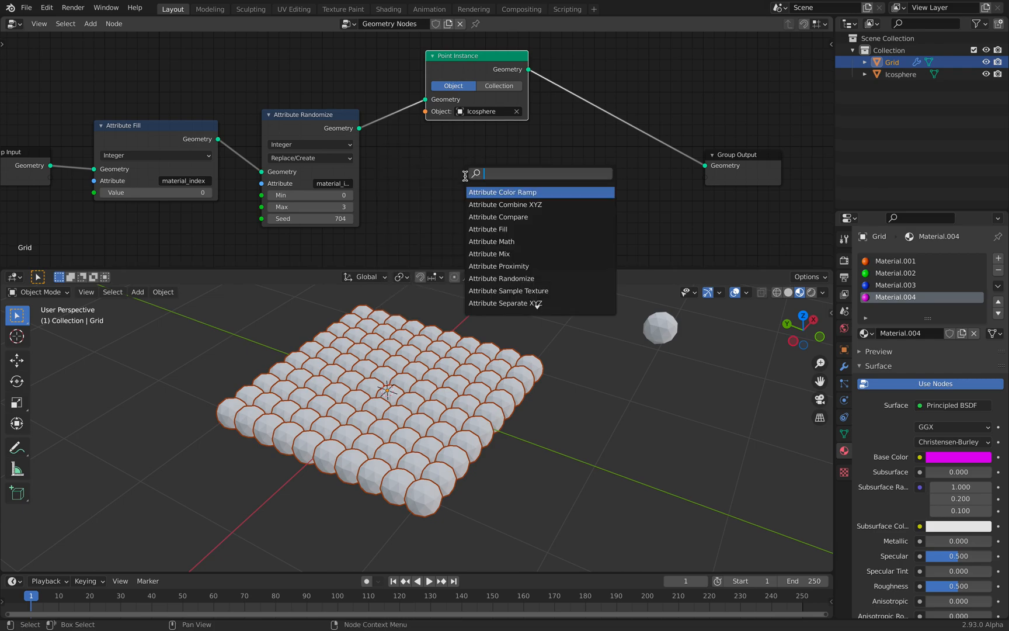
pyautogui.write('dis')
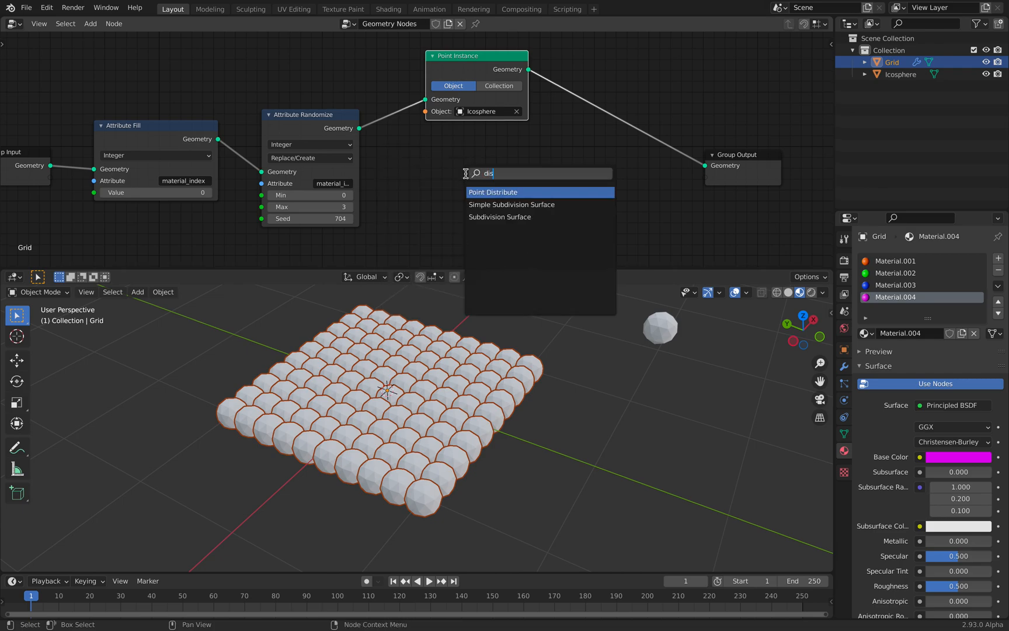
pyautogui.click(494, 192)
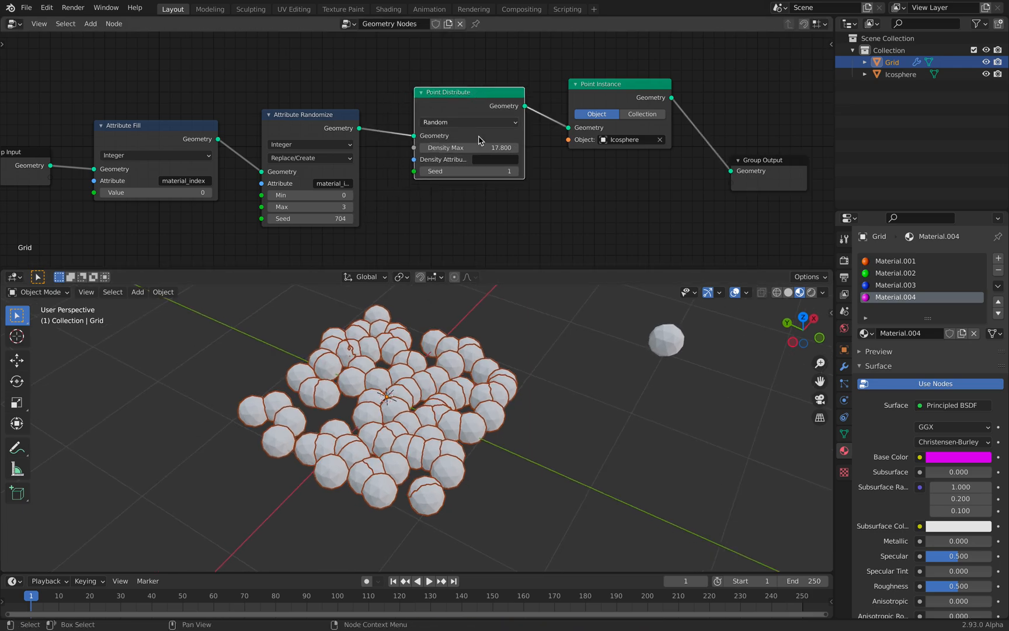
pyautogui.press('Tab')
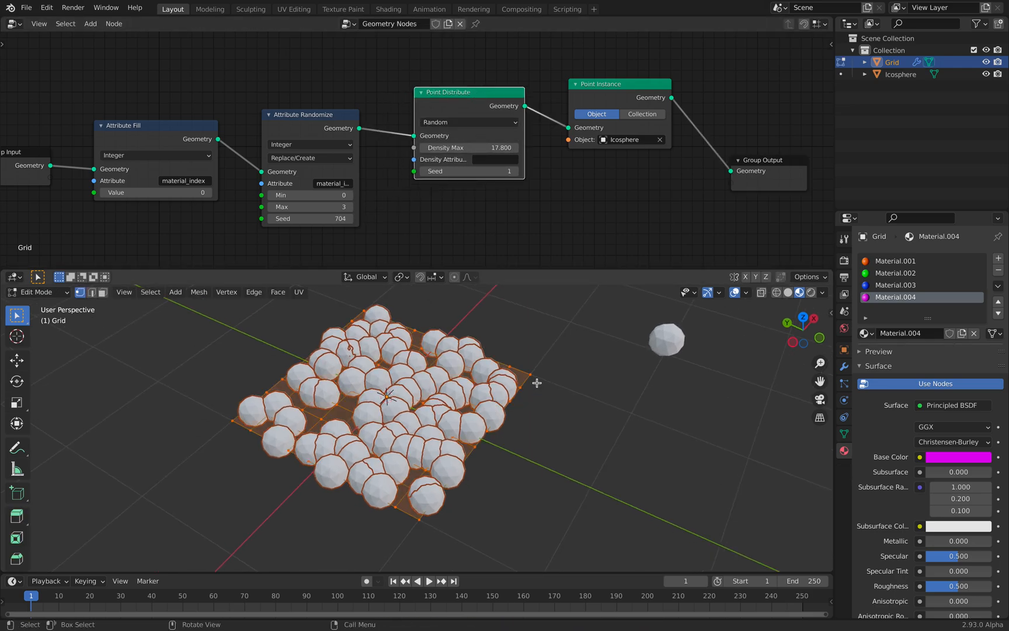
pyautogui.press('Tab')
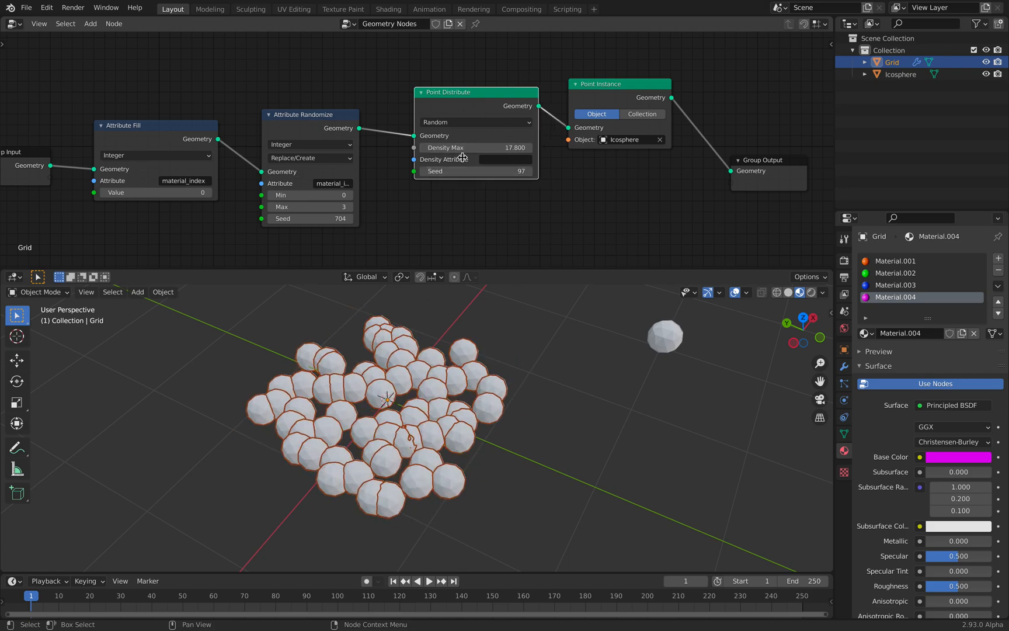
pyautogui.moveTo(477, 147); pyautogui.dragTo(489, 147)
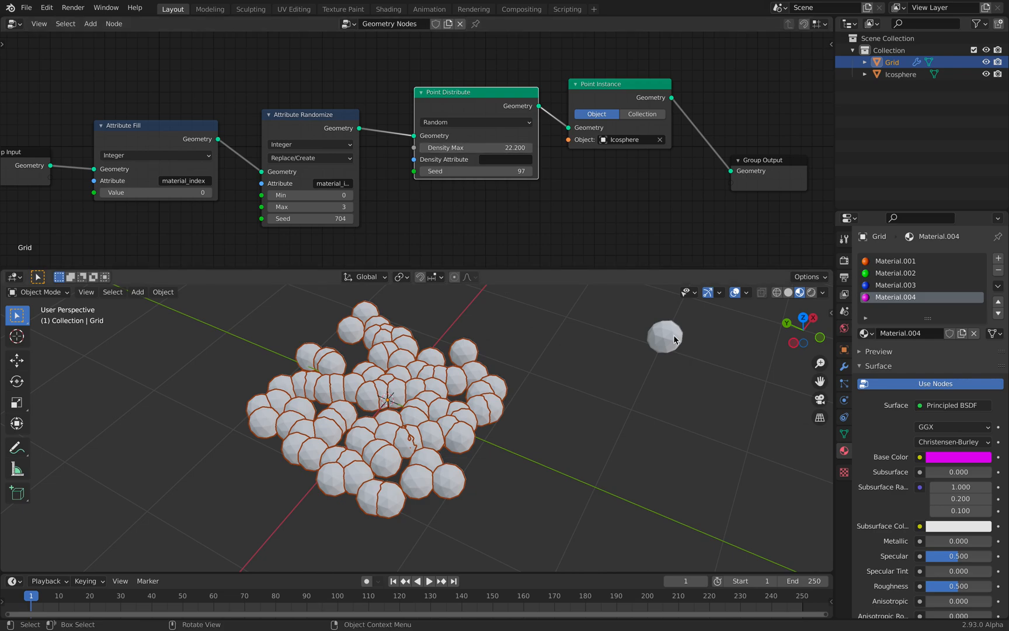
pyautogui.press('s')
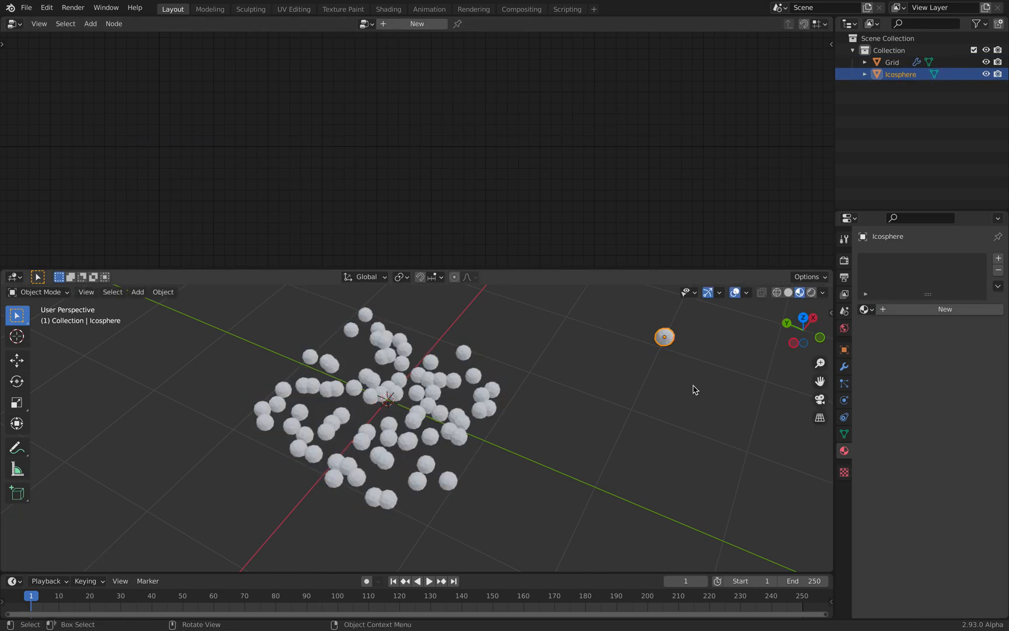
# Select the Grid to view its node tree, then make the Icosphere active, showing no material
pyautogui.click(891, 62)
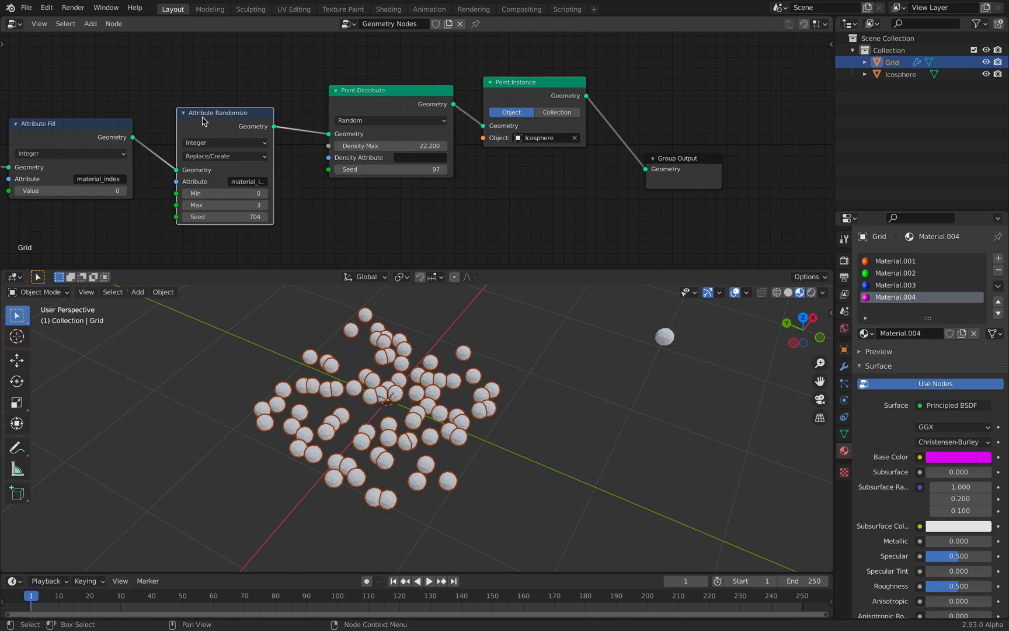
pyautogui.moveTo(674, 164)
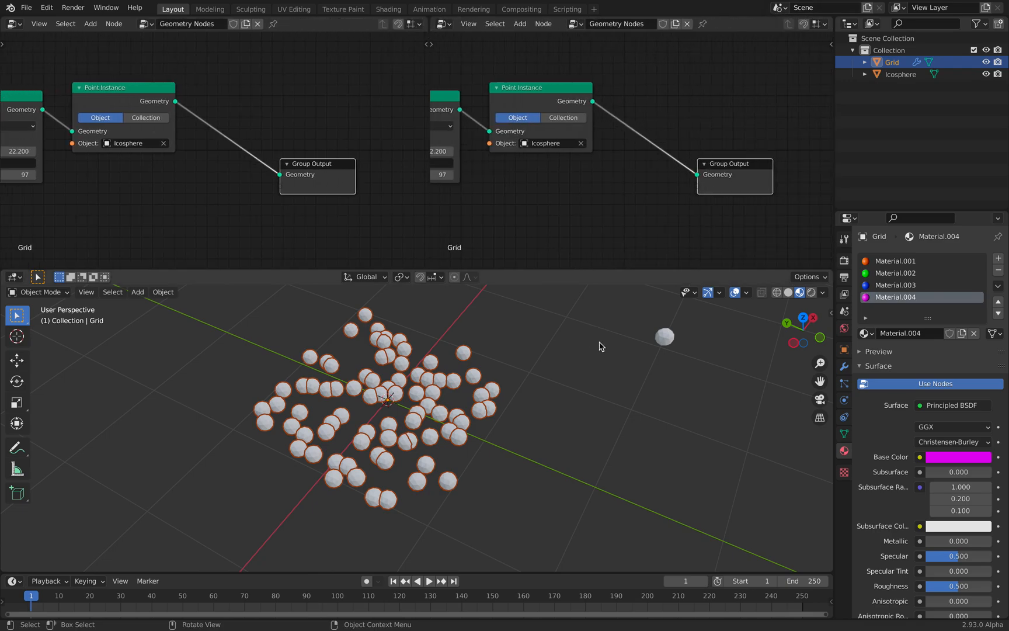
pyautogui.click(900, 73)
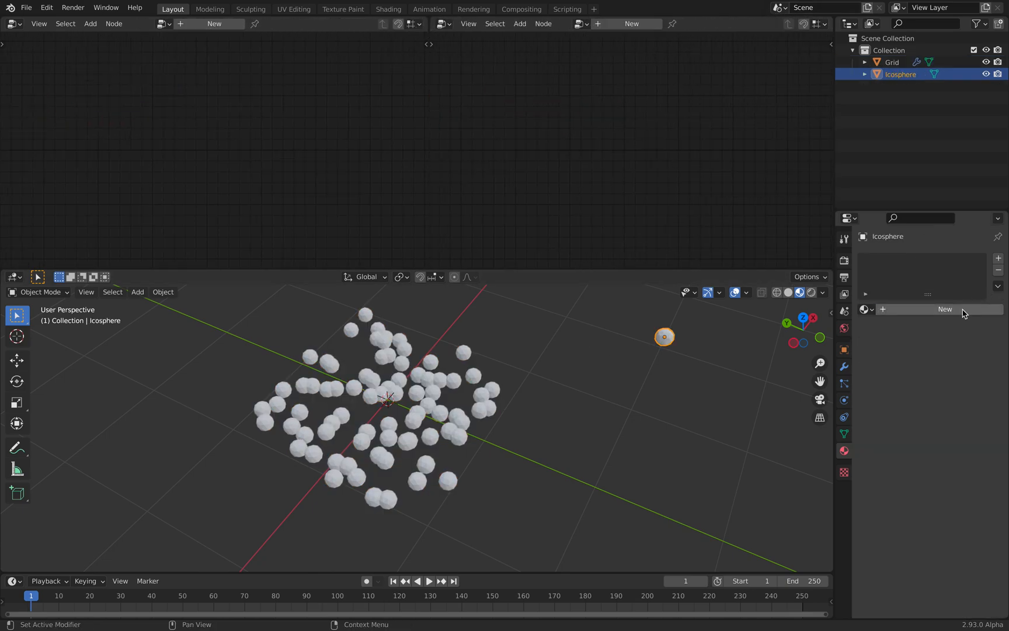
pyautogui.moveTo(921, 310)
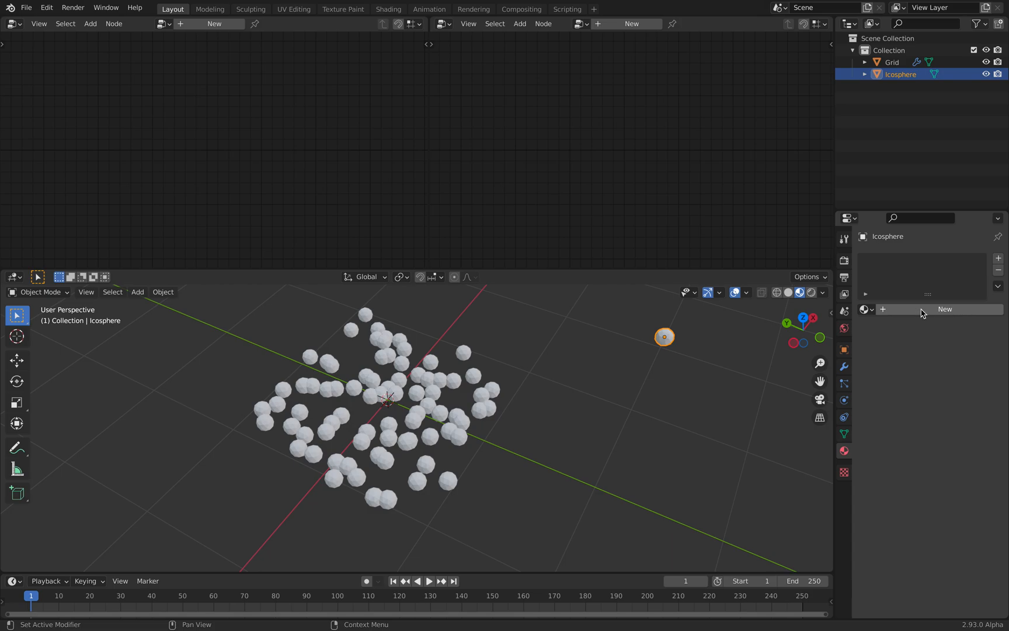
pyautogui.moveTo(922, 311)
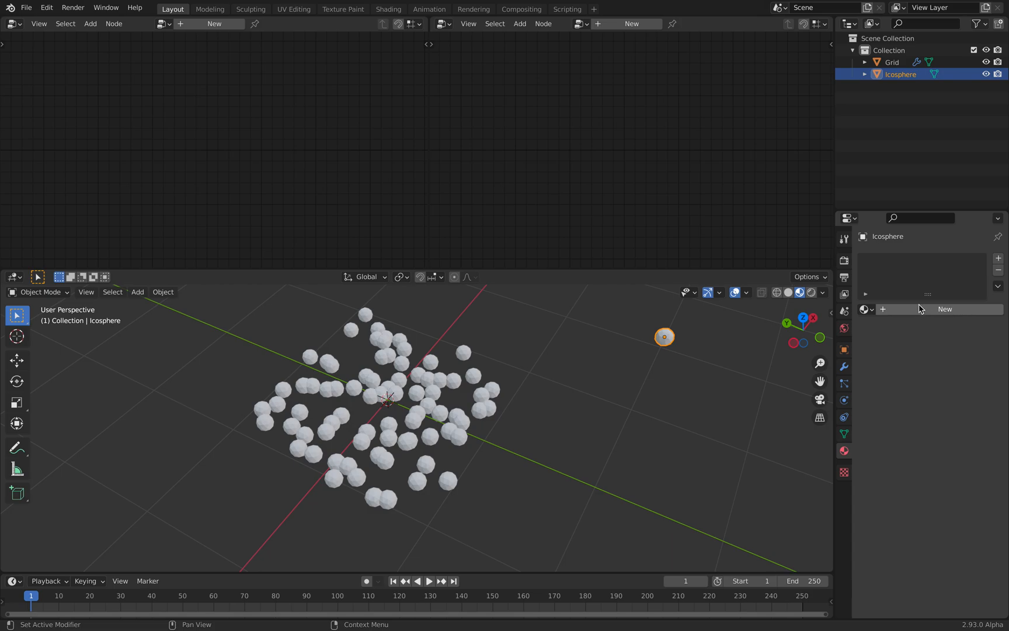
pyautogui.moveTo(605, 191)
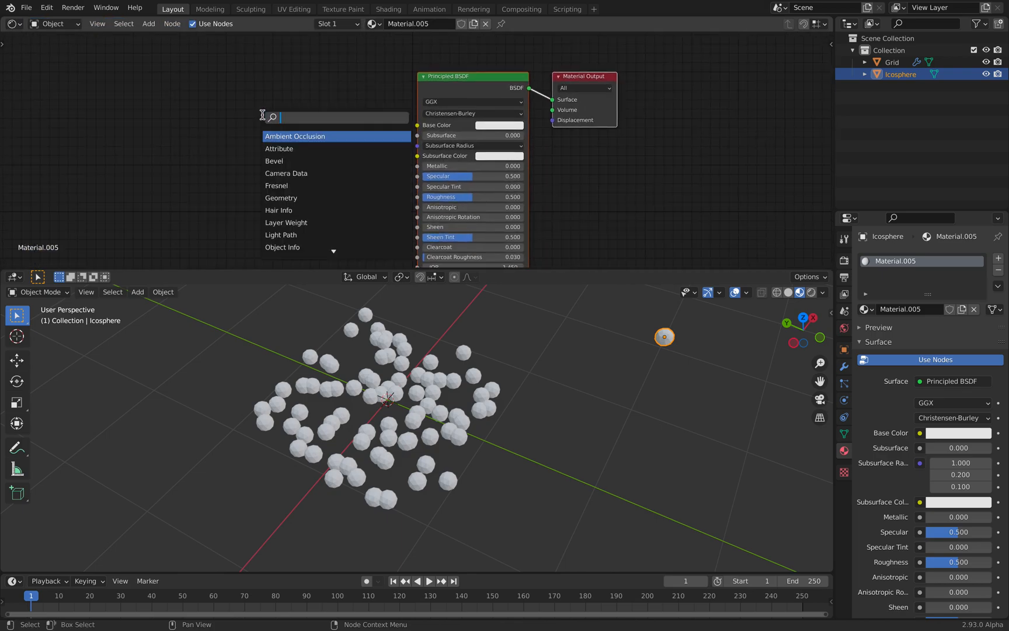
# Route Object Info's Material Index through a ColorRamp into the new material's Base Color
pyautogui.click(282, 247)
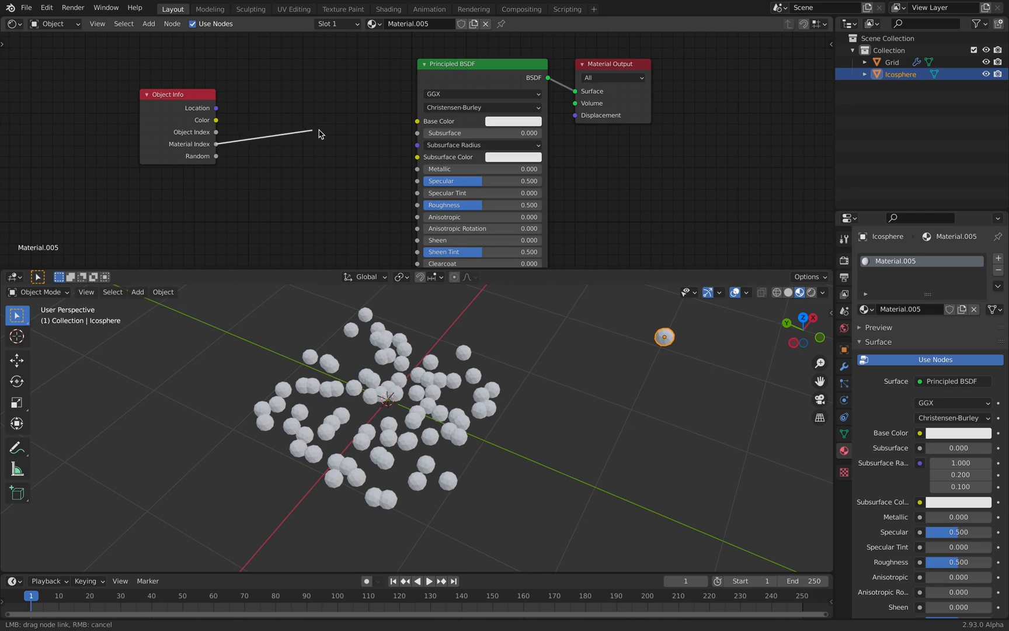
pyautogui.click(418, 121)
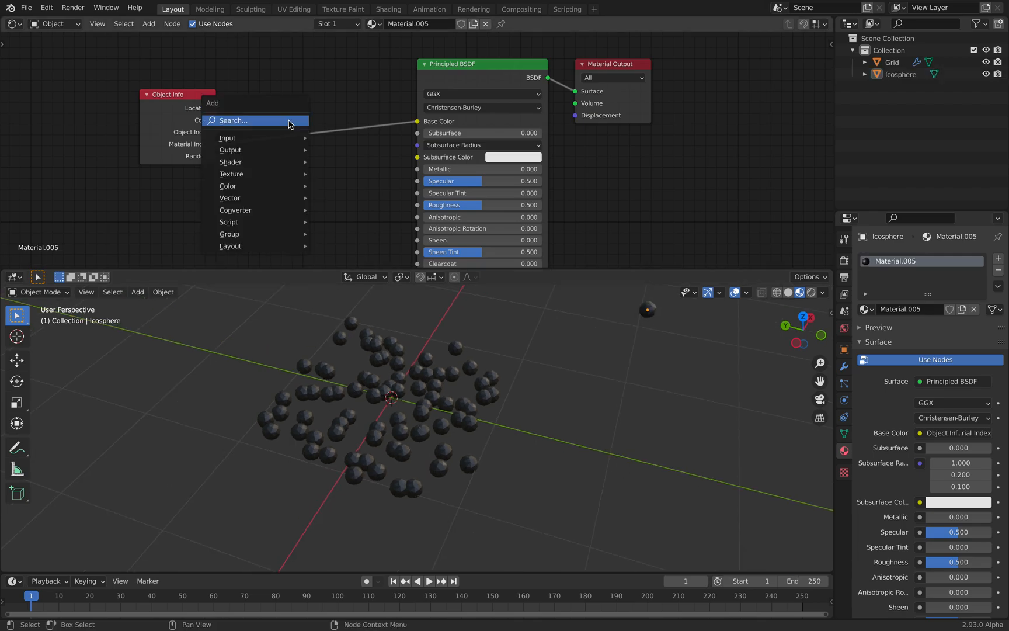
pyautogui.write('c')
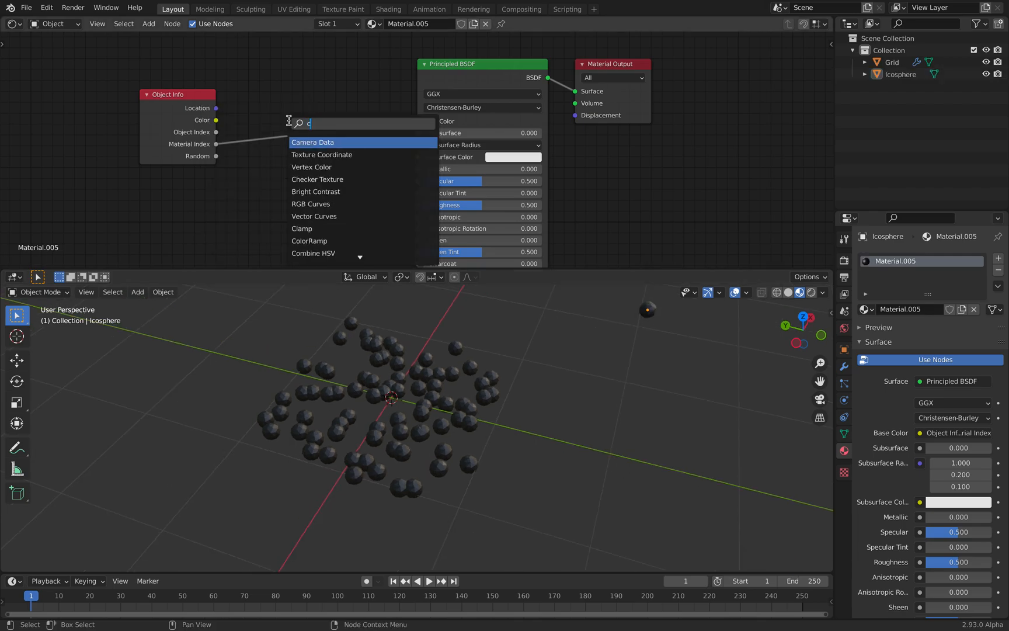
pyautogui.write('olo')
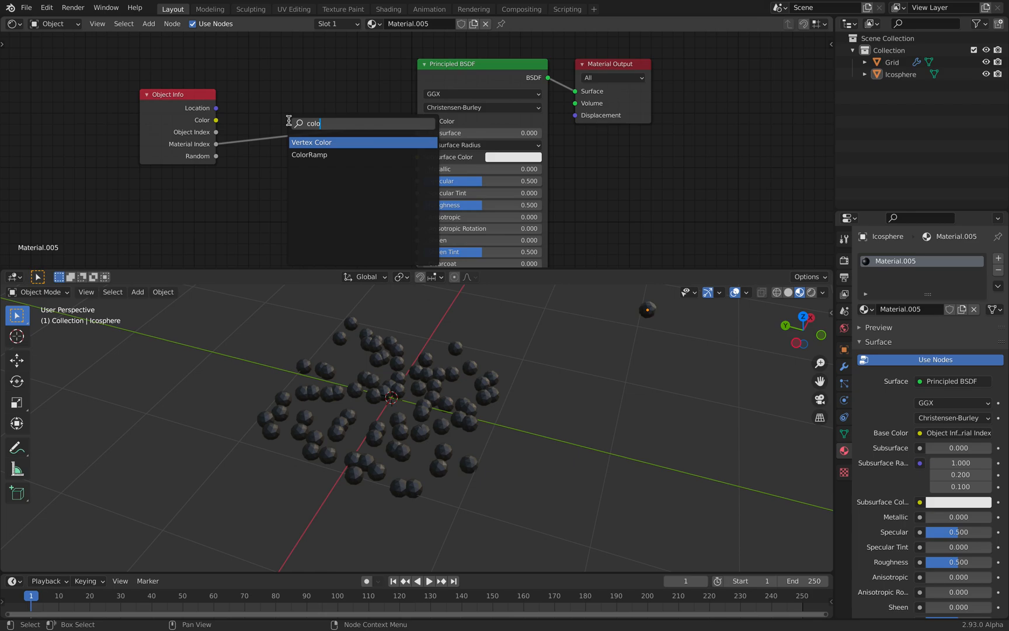
pyautogui.moveTo(308, 154)
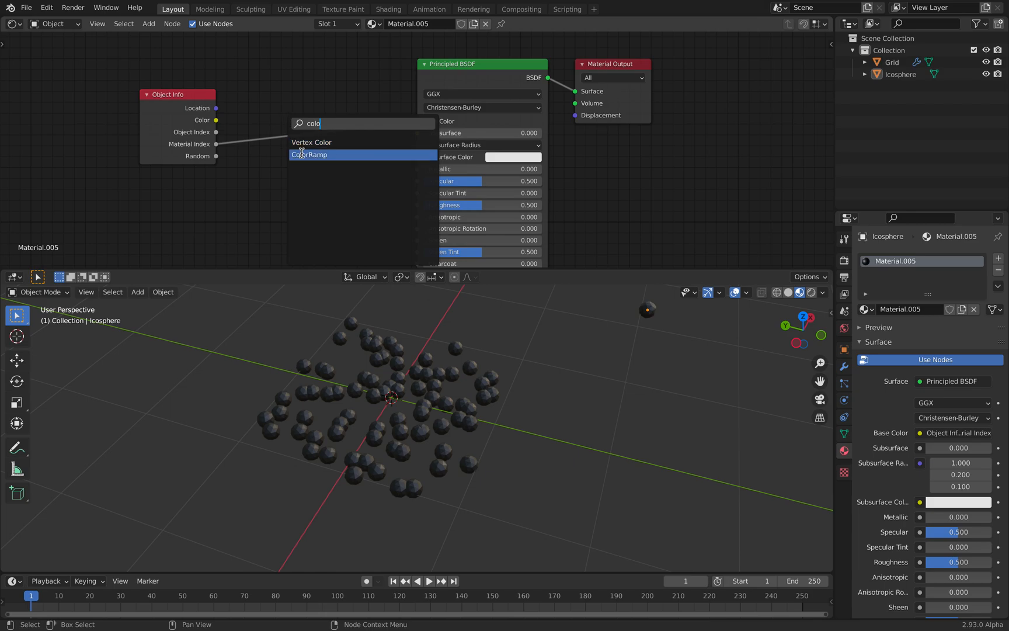
pyautogui.click(310, 154)
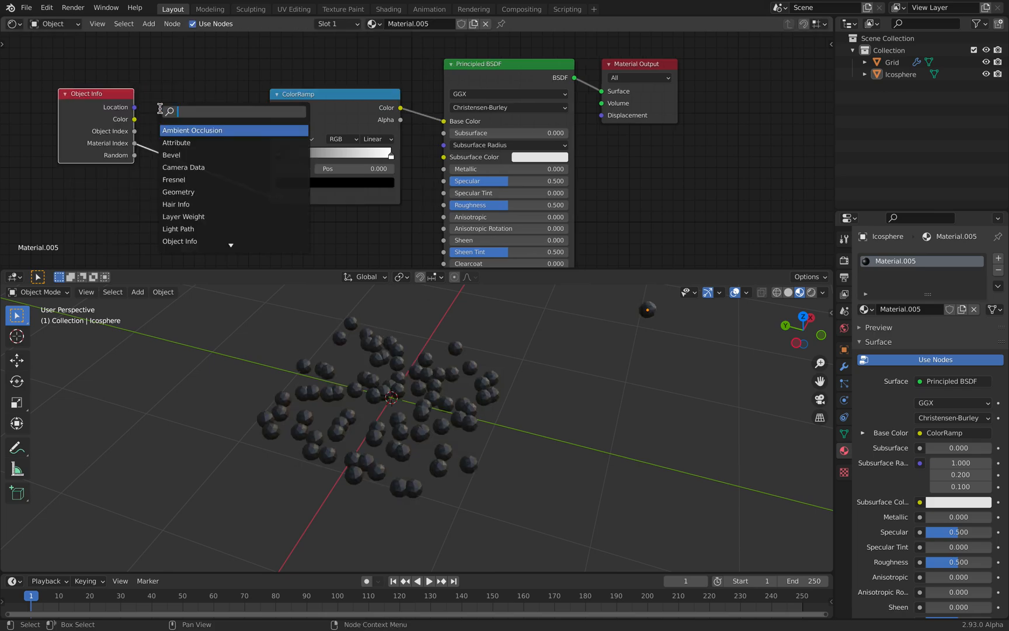
# Insert a Math Add node and a Geometry input, turn off From Instancer, and reselect the Grid
pyautogui.write('math')
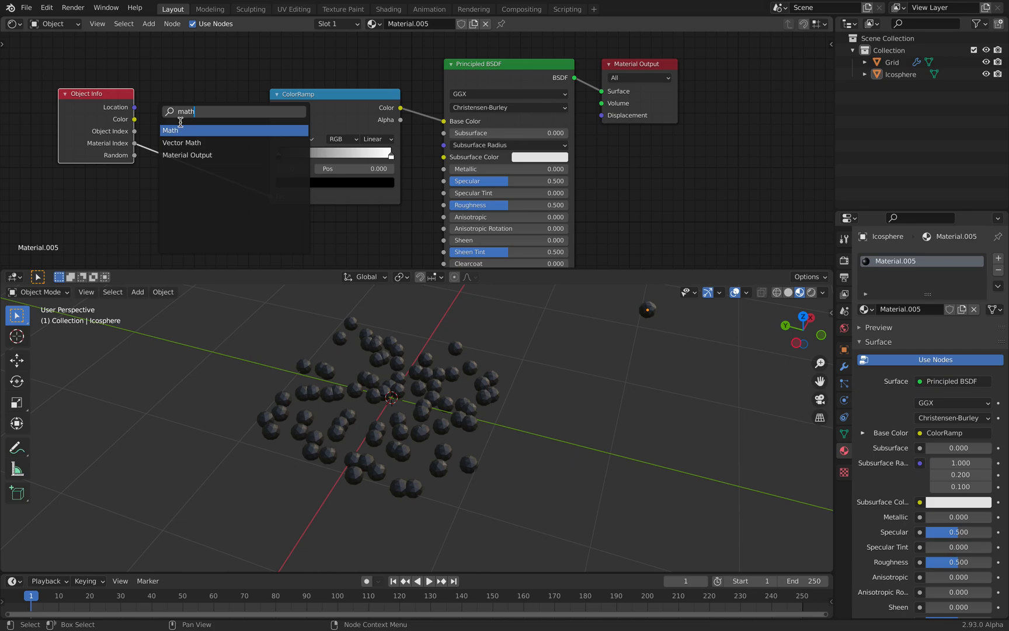
pyautogui.click(172, 130)
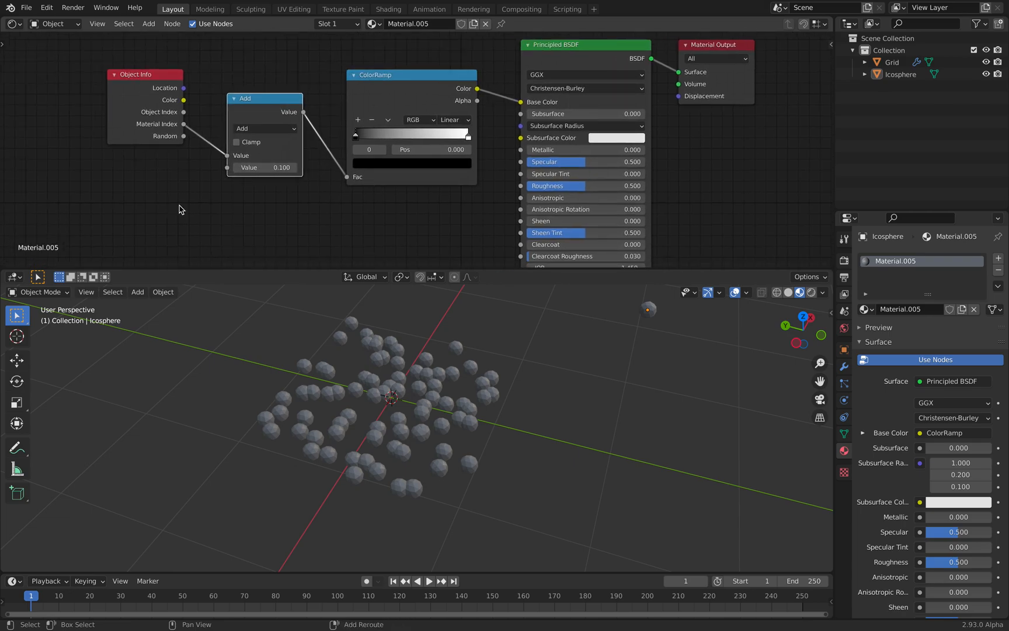
pyautogui.write('ge')
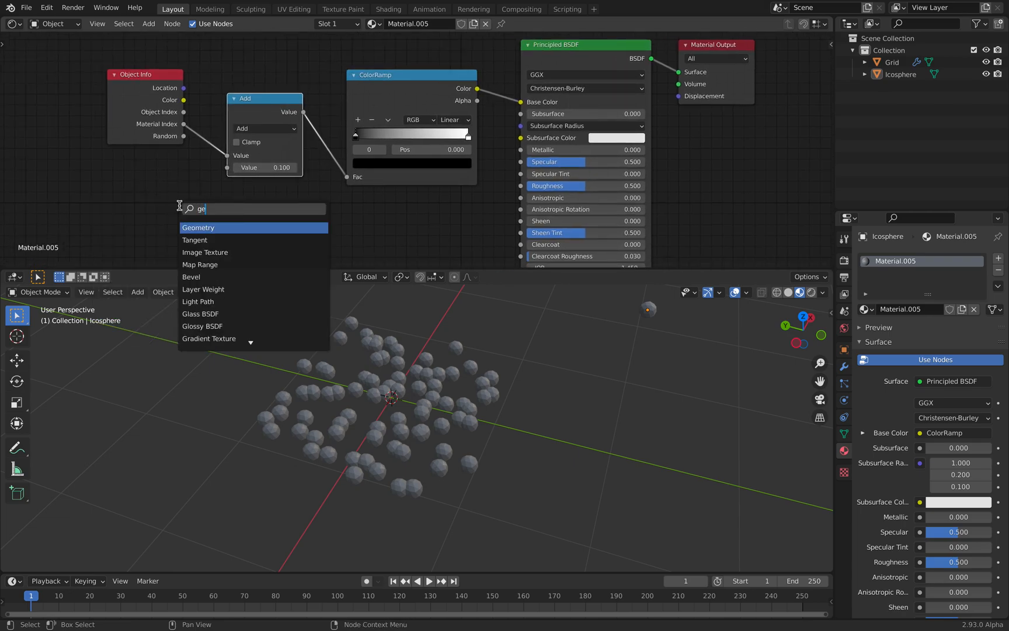
pyautogui.click(198, 227)
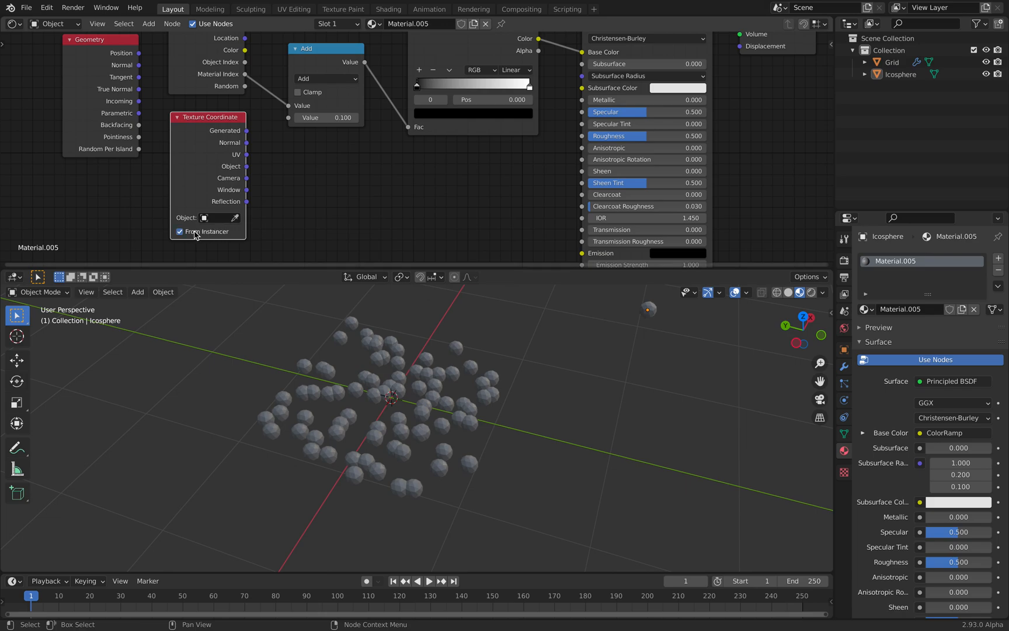
pyautogui.click(179, 231)
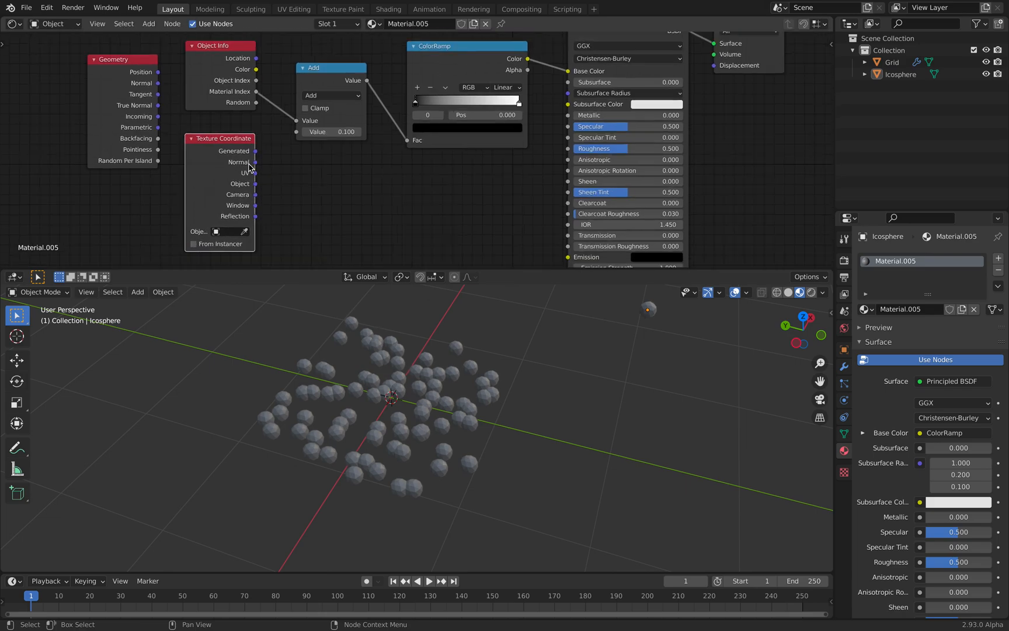
pyautogui.click(892, 62)
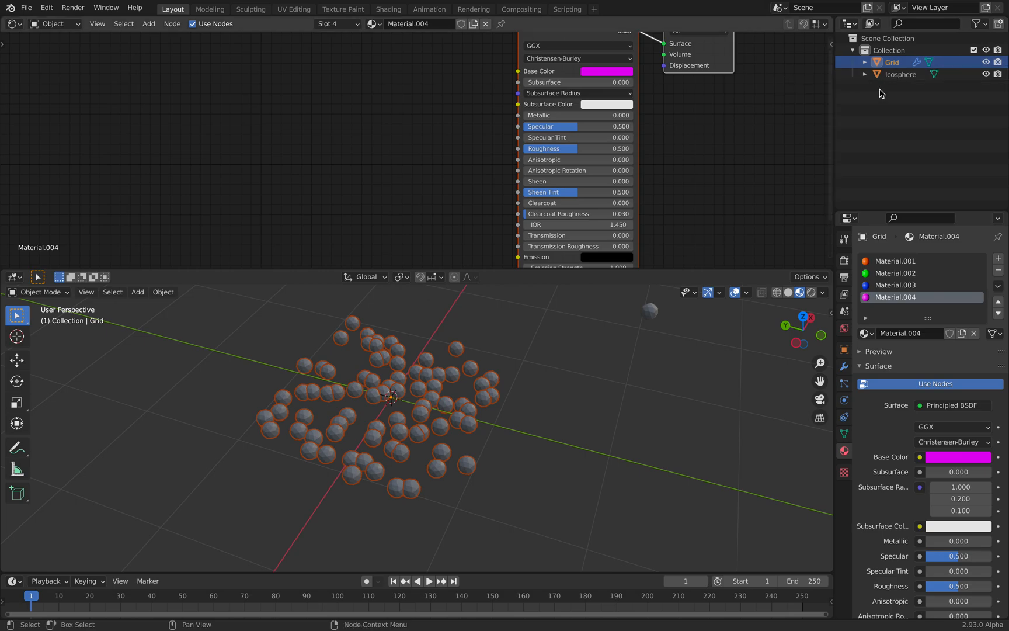
# Switch between Grid and Icosphere to copy the Grid's Material.001–004 slots onto the Icosphere
pyautogui.click(900, 74)
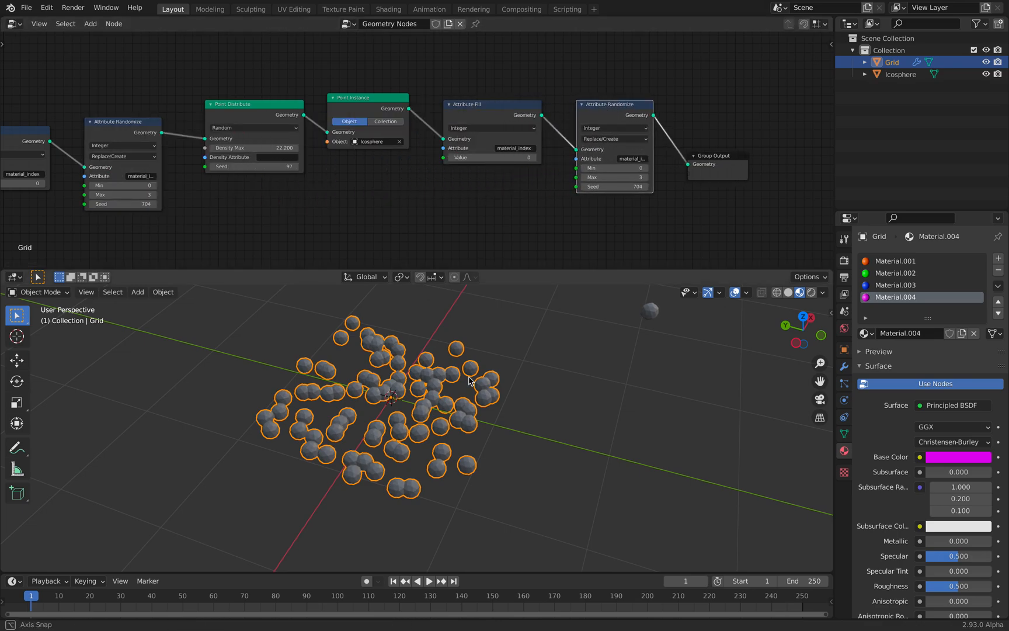
pyautogui.click(899, 73)
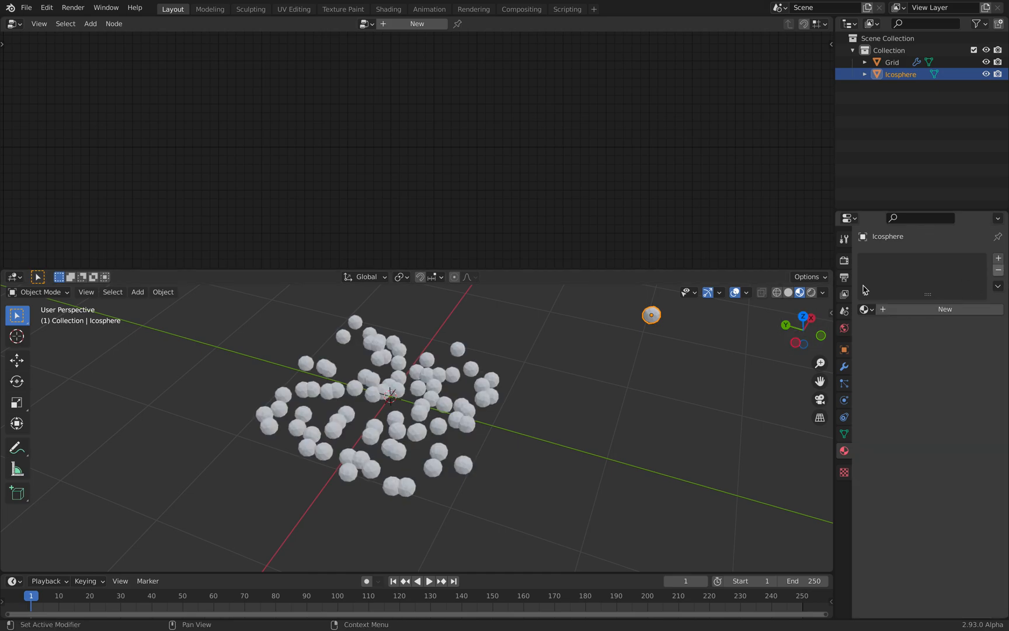
pyautogui.moveTo(440, 381)
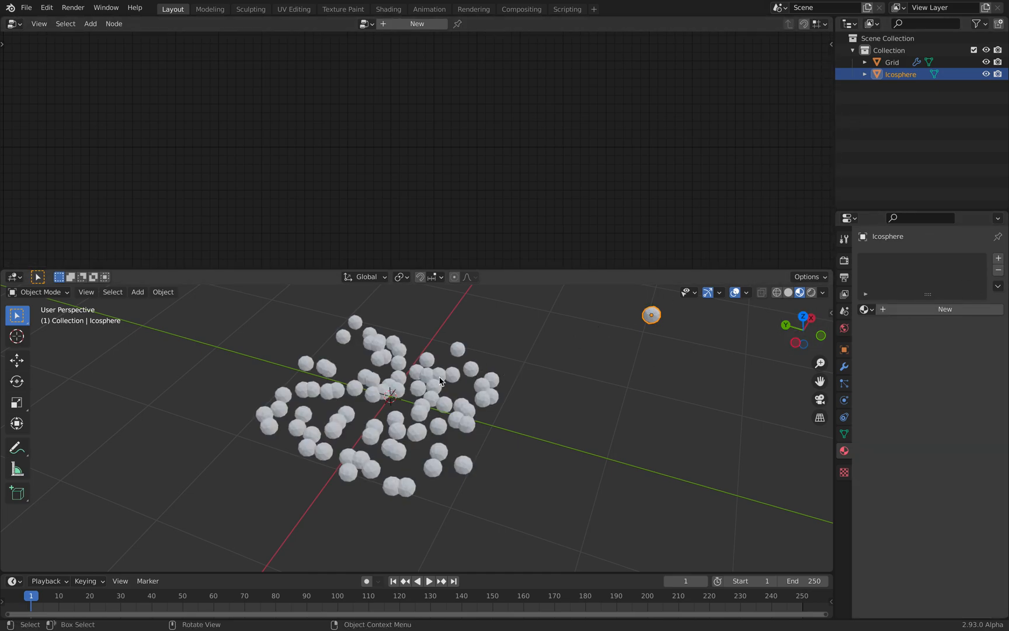
pyautogui.click(891, 61)
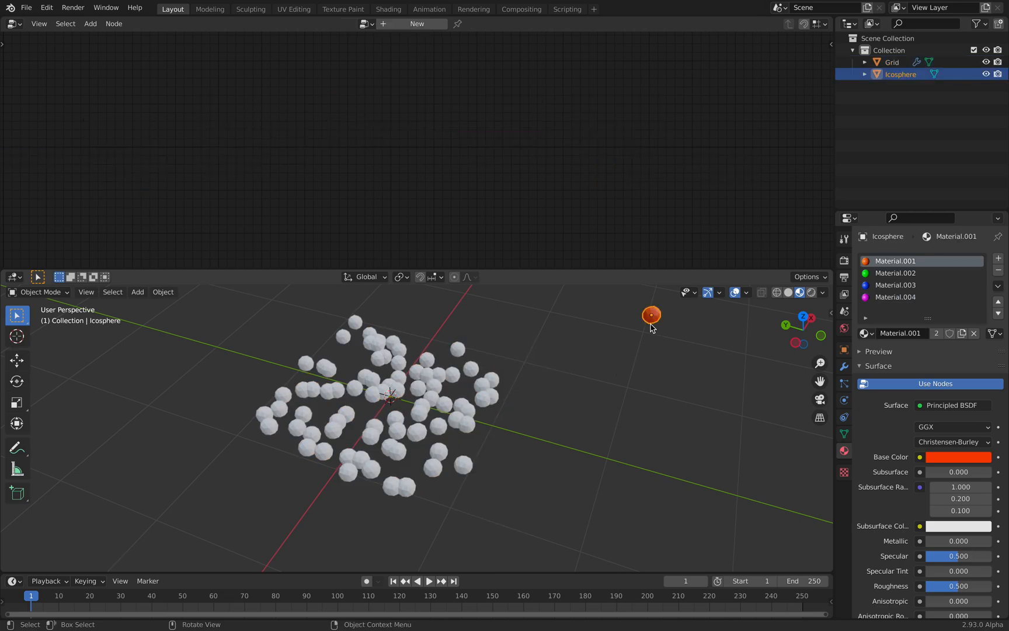
pyautogui.click(893, 62)
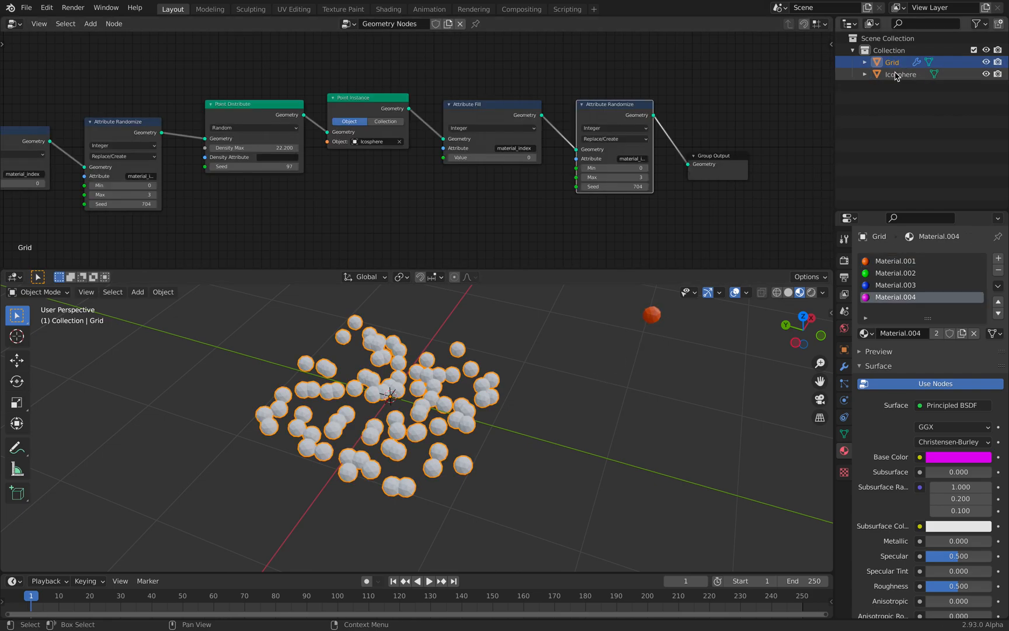
pyautogui.click(902, 73)
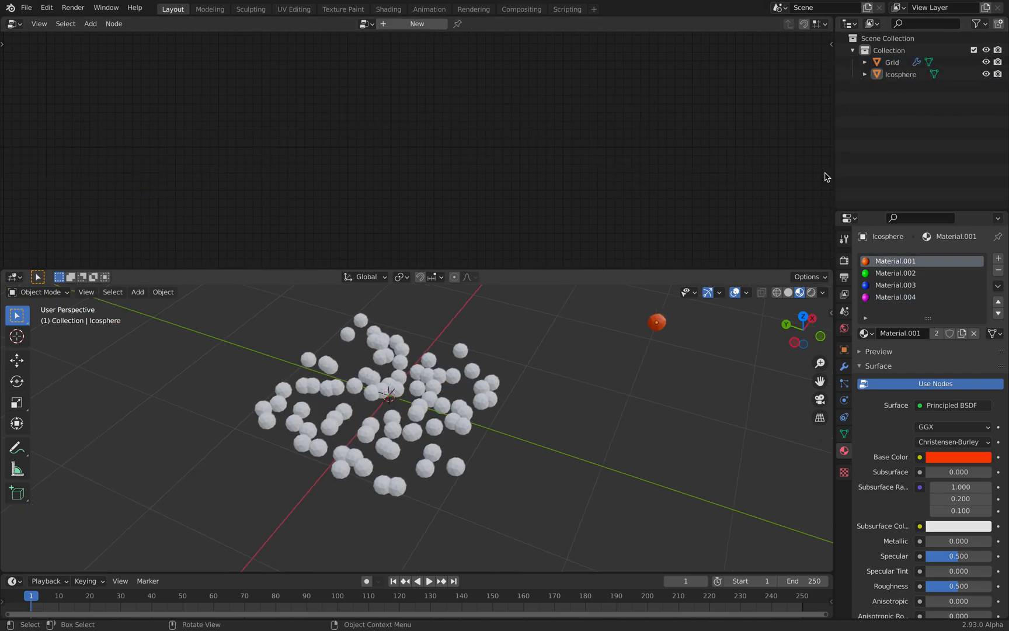
pyautogui.click(892, 62)
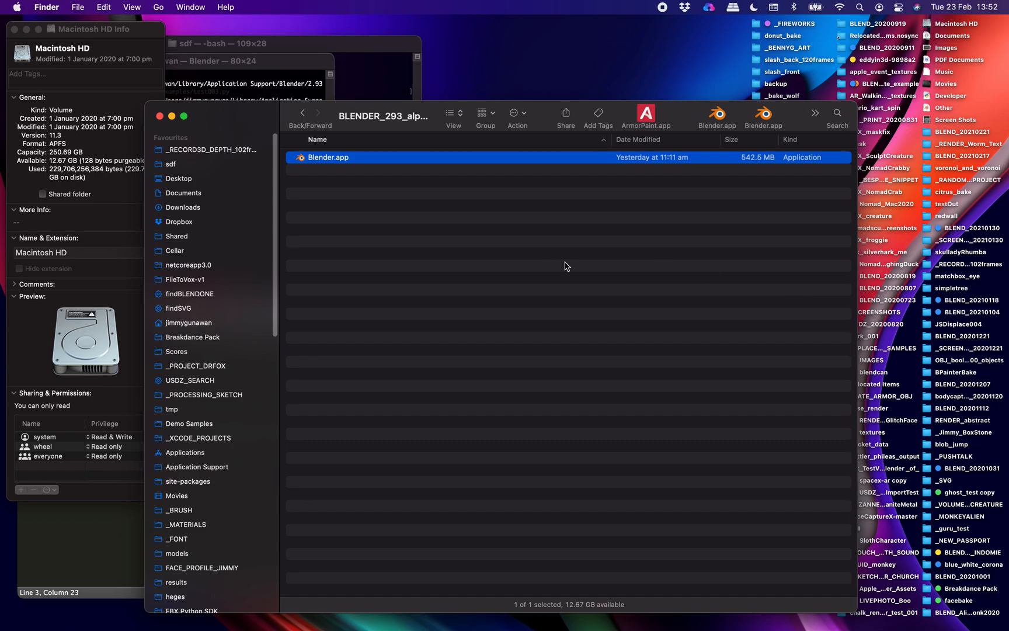
pyautogui.moveTo(517, 56)
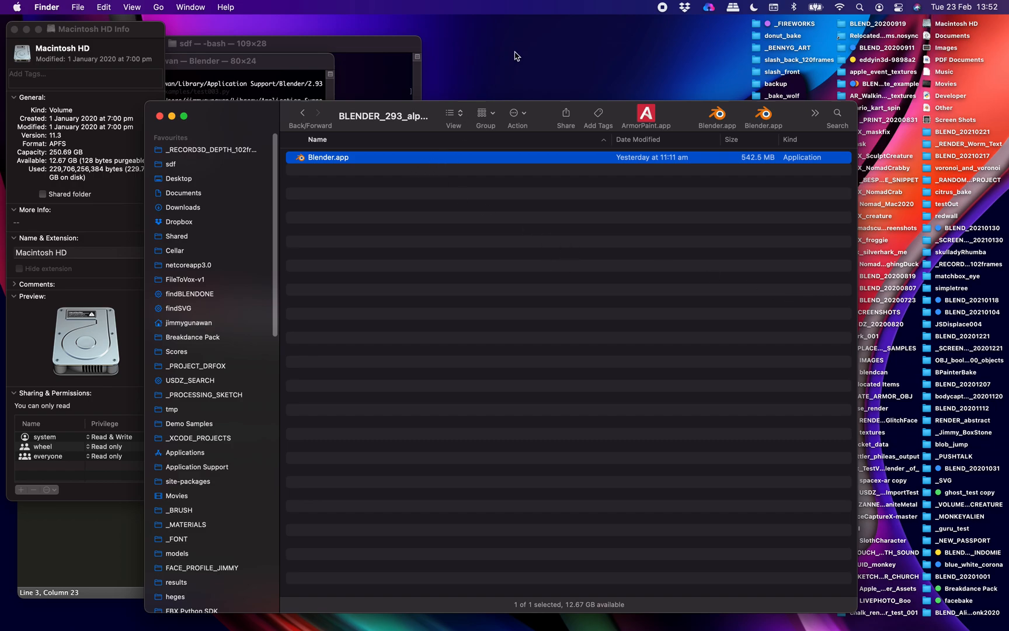